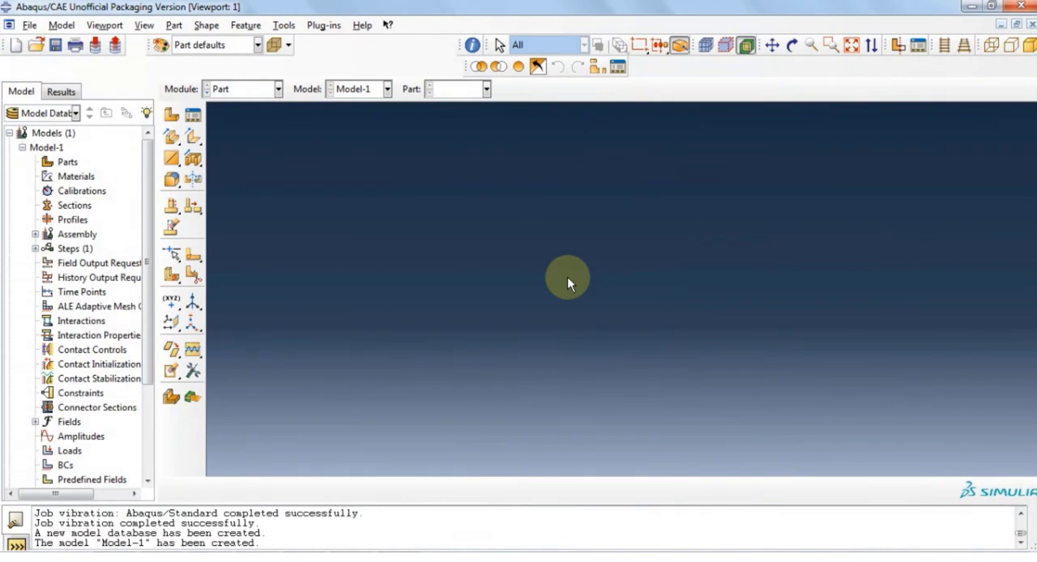
mouse_move(547, 296)
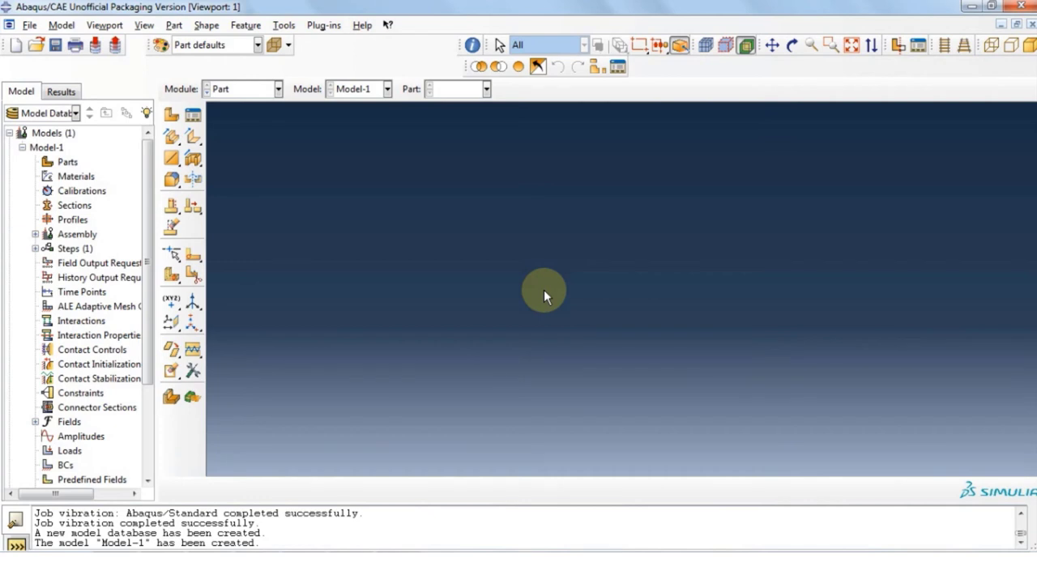
mouse_move(516, 310)
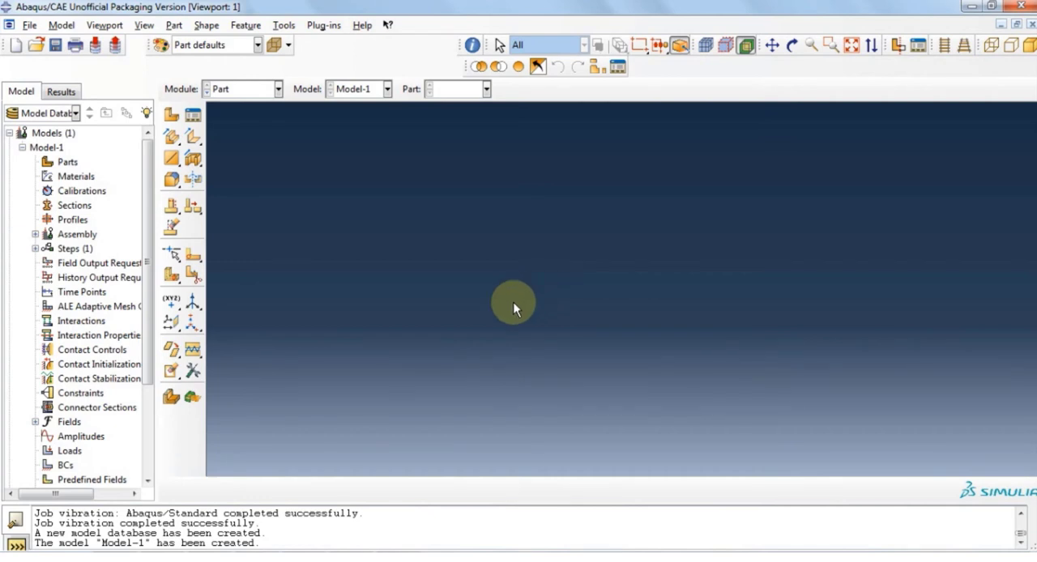
mouse_move(170, 24)
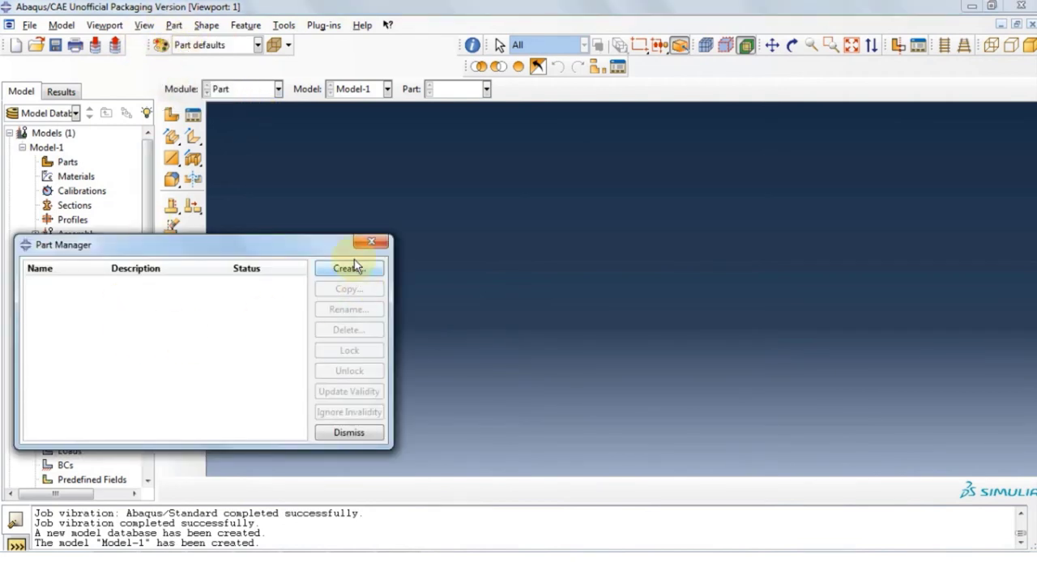
- Create a 3D deformable revolved shell part with approximate size 20
left_click(348, 269)
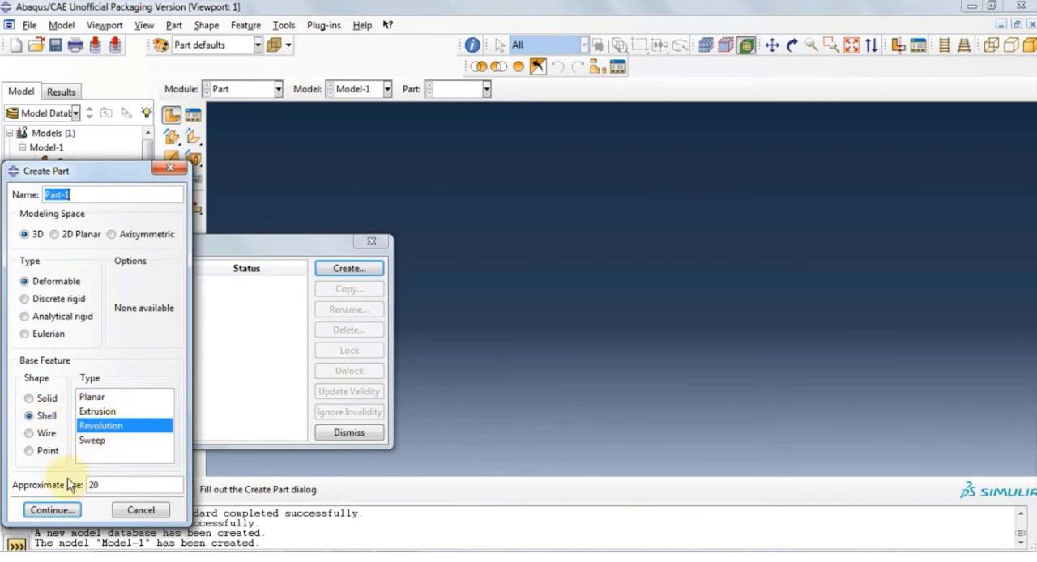
left_click(54, 508)
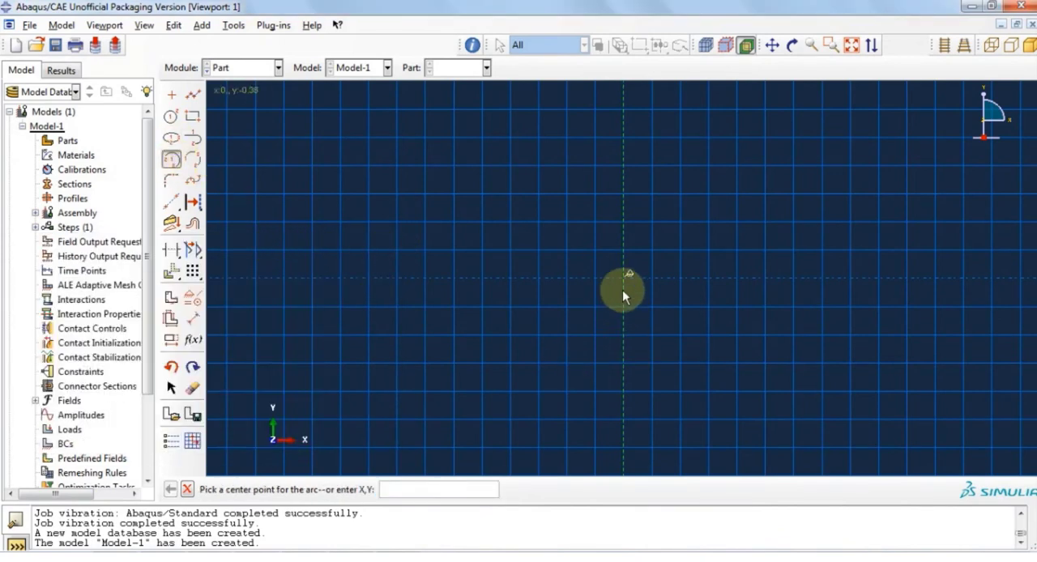
- Sketch an origin-centred arc starting on the horizontal axis, dimensioned to radius 1
left_click(625, 287)
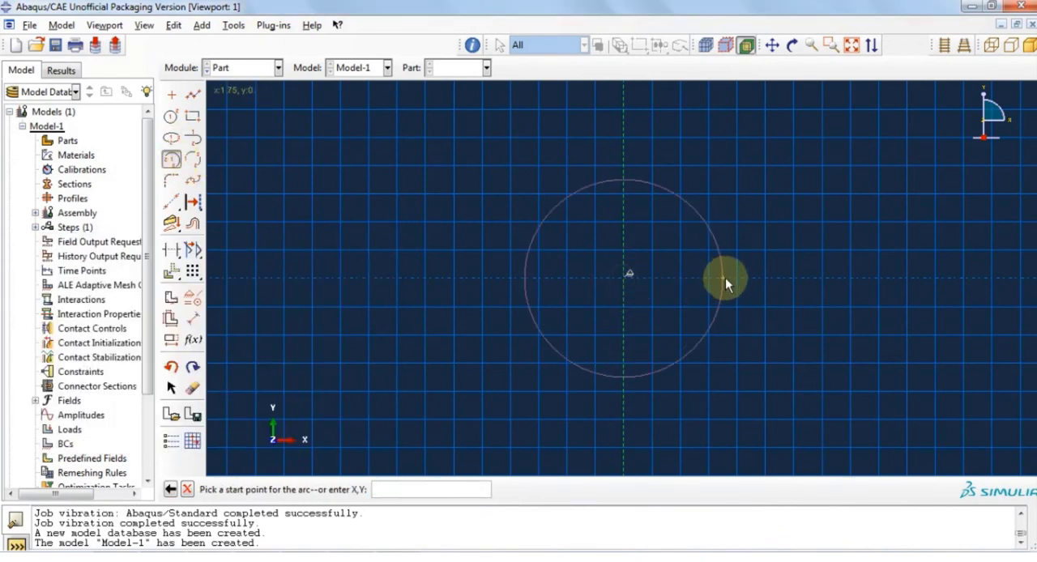
left_click(721, 280)
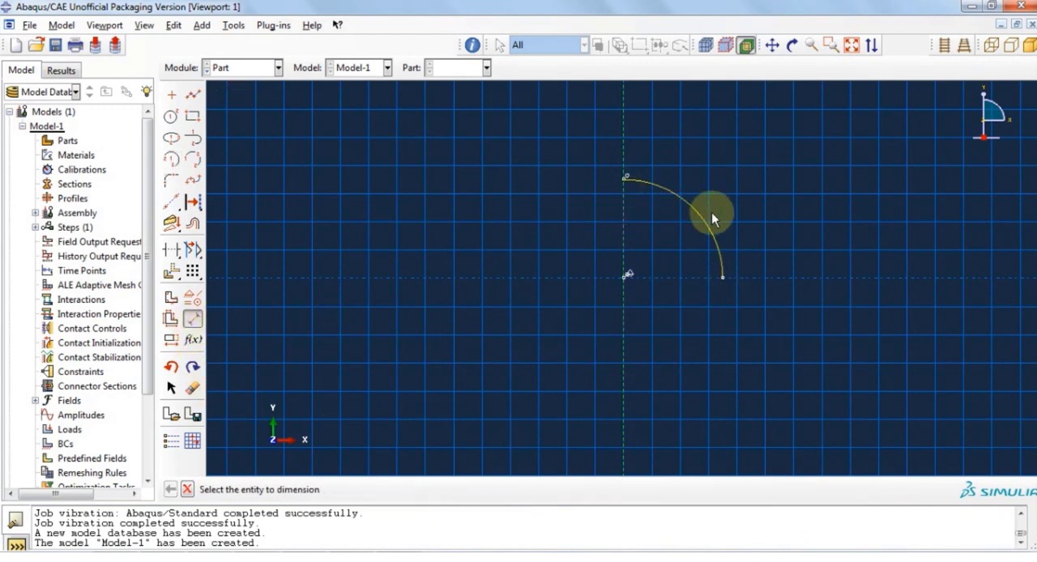
left_click(713, 218)
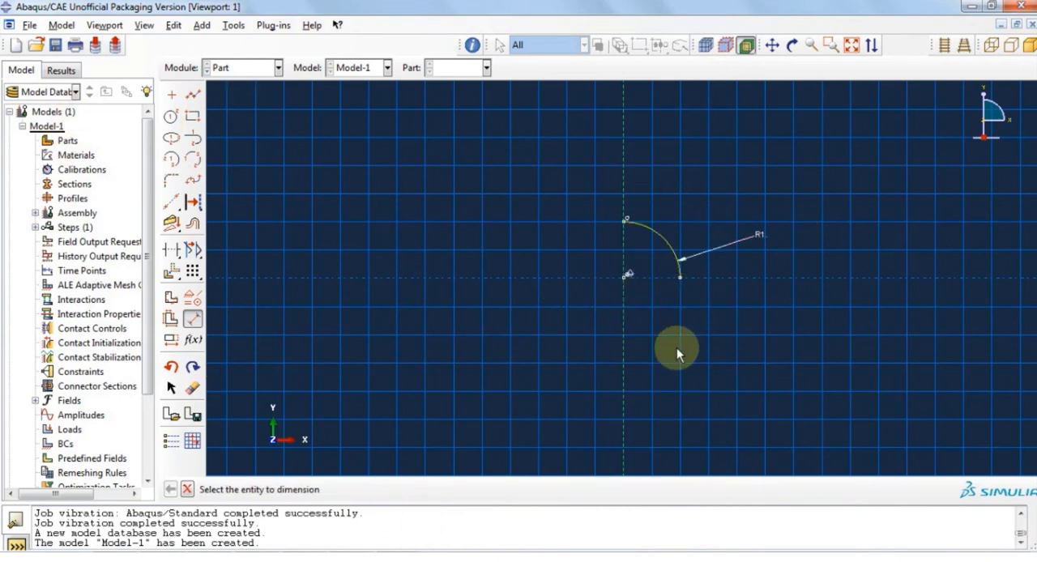
mouse_move(643, 242)
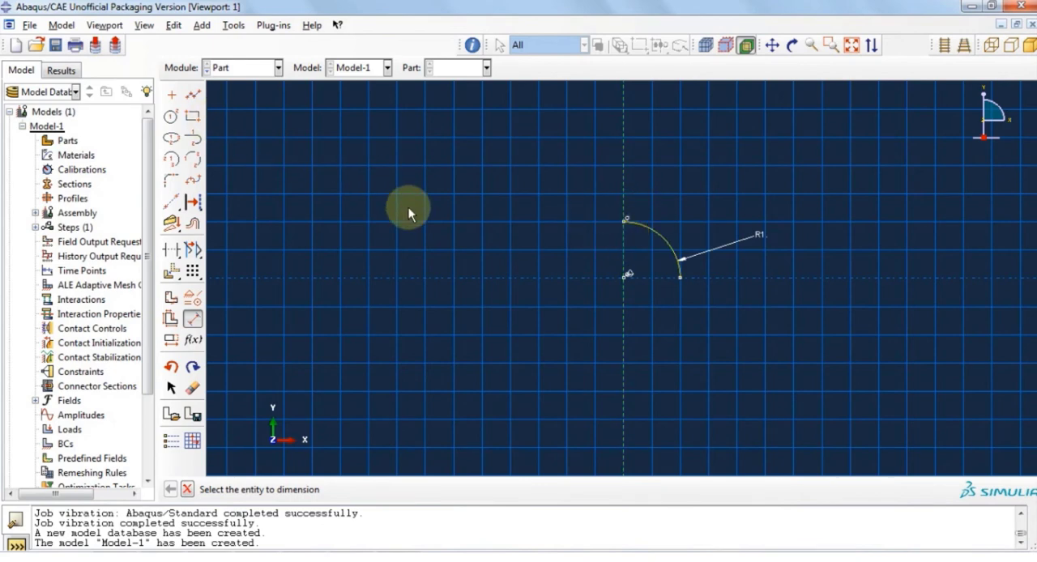
- Draw an origin line at 30° from vertical, then trim the arc and line back
left_click(171, 95)
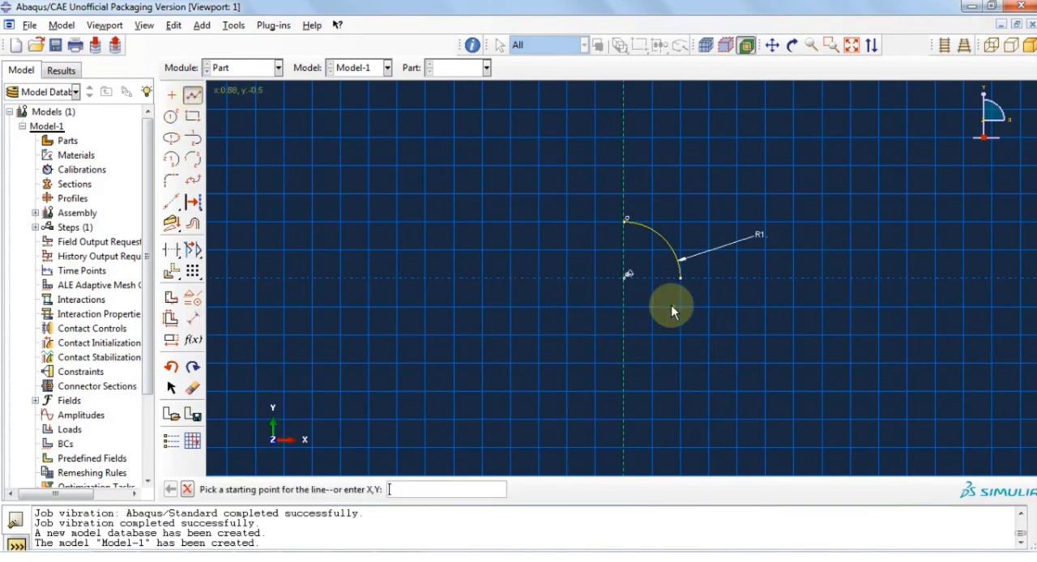
left_click(671, 309)
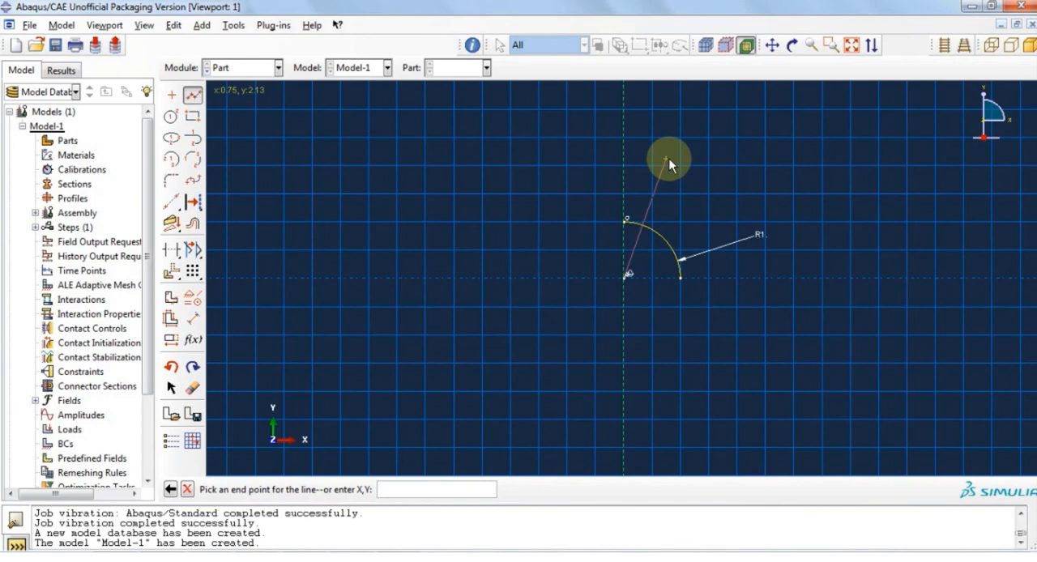
left_click(664, 159)
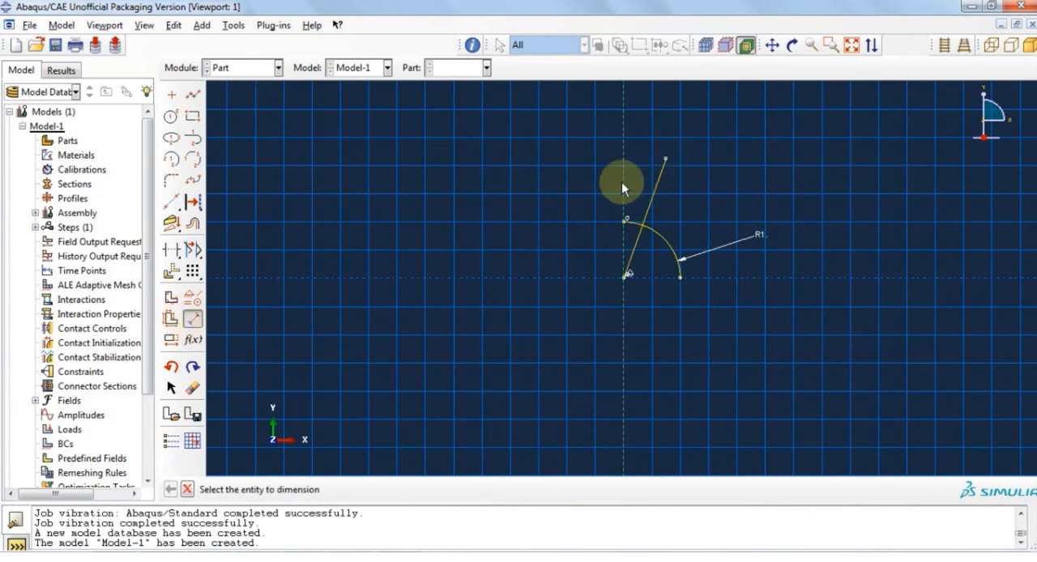
left_click(642, 172)
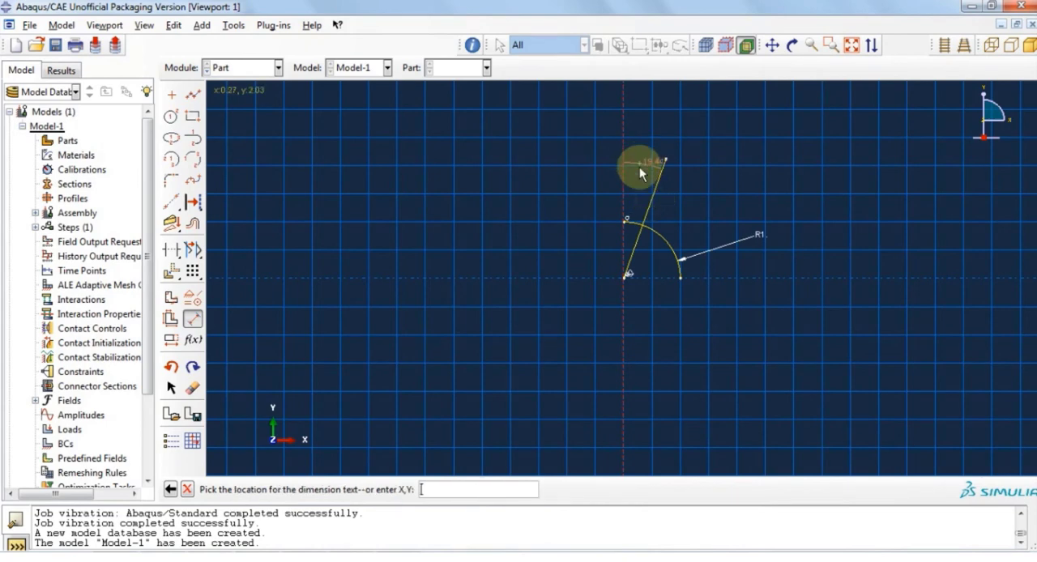
left_click(645, 192)
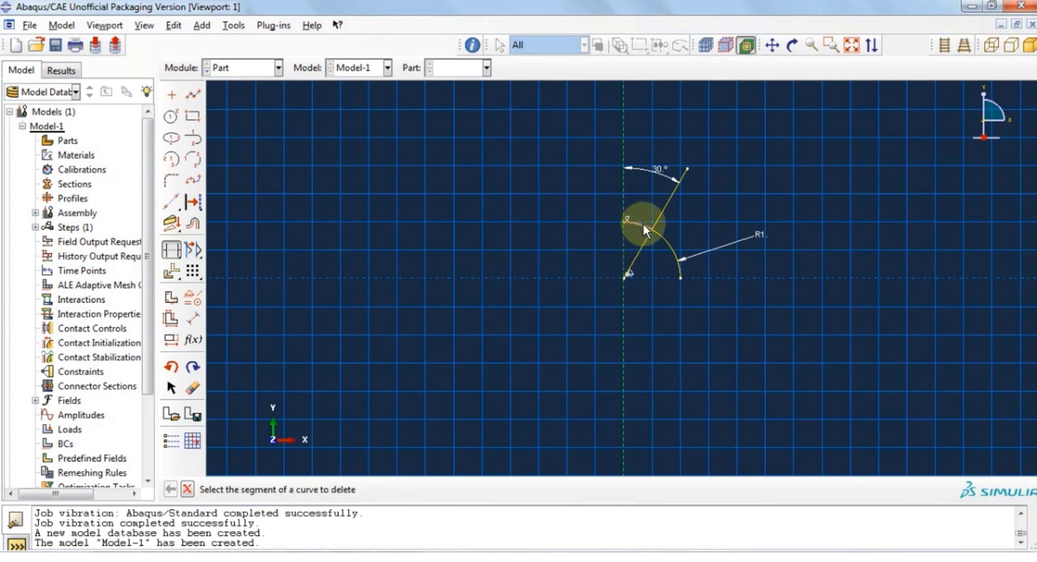
left_click(646, 227)
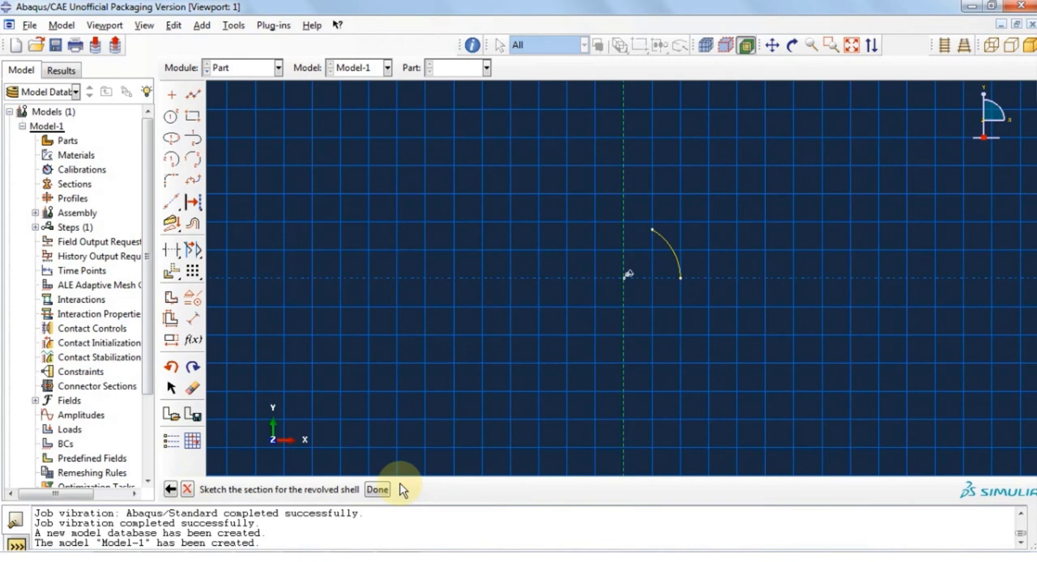
- Finish the sketch and revolve the arc 360° into a dome shell
left_click(377, 490)
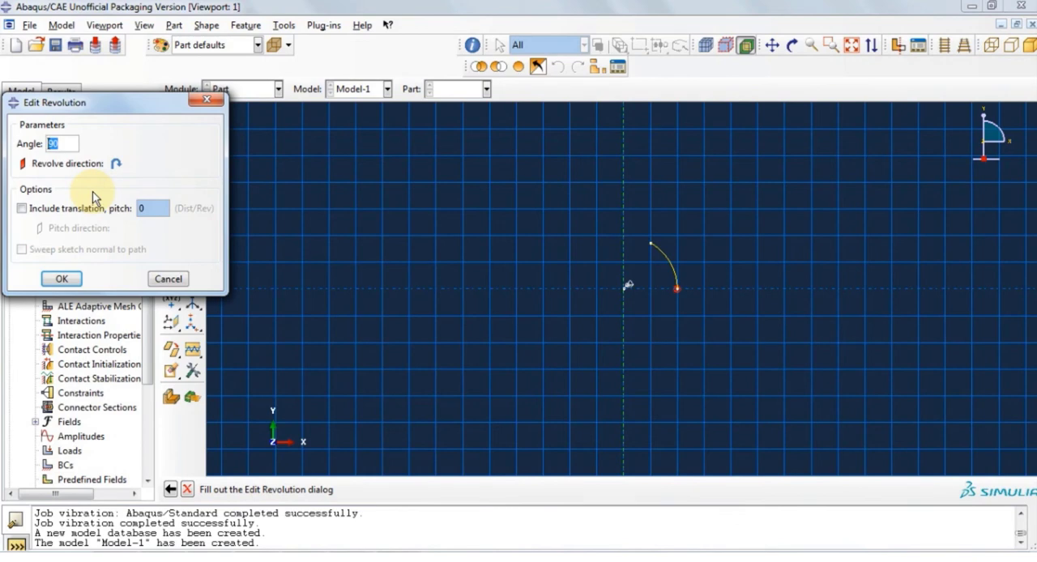
type("360")
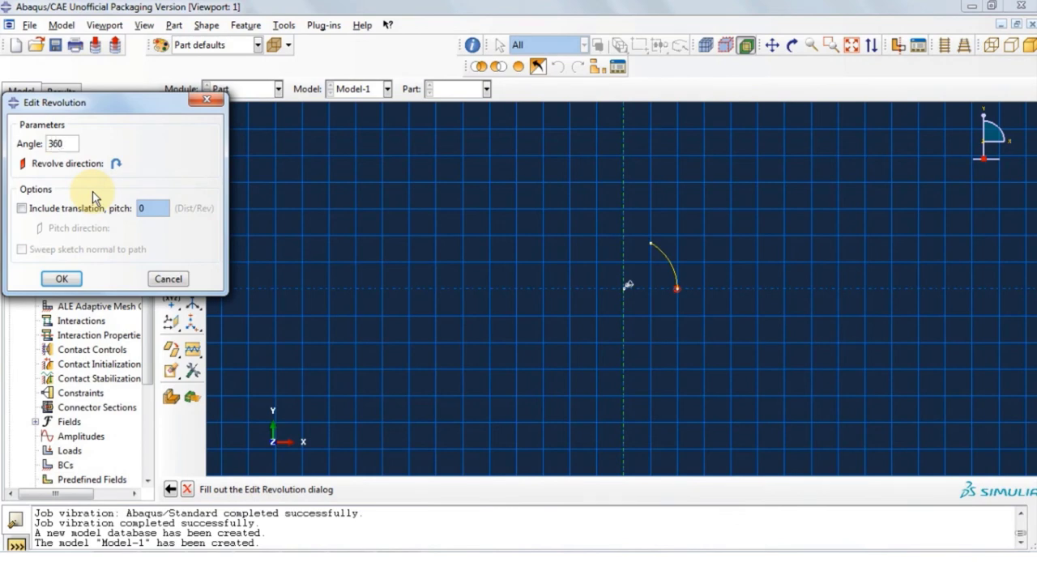
left_click(61, 278)
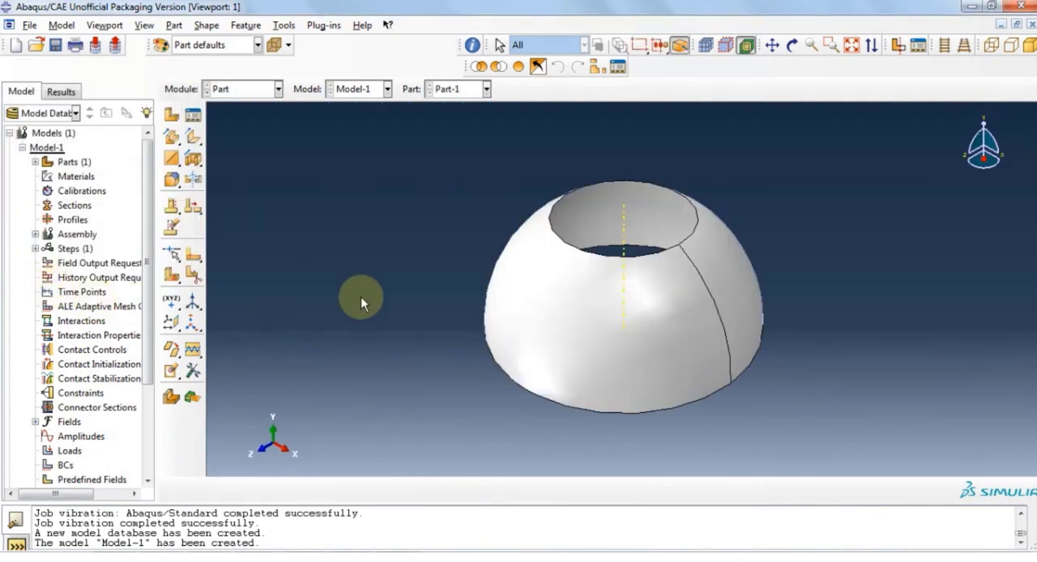
mouse_move(355, 298)
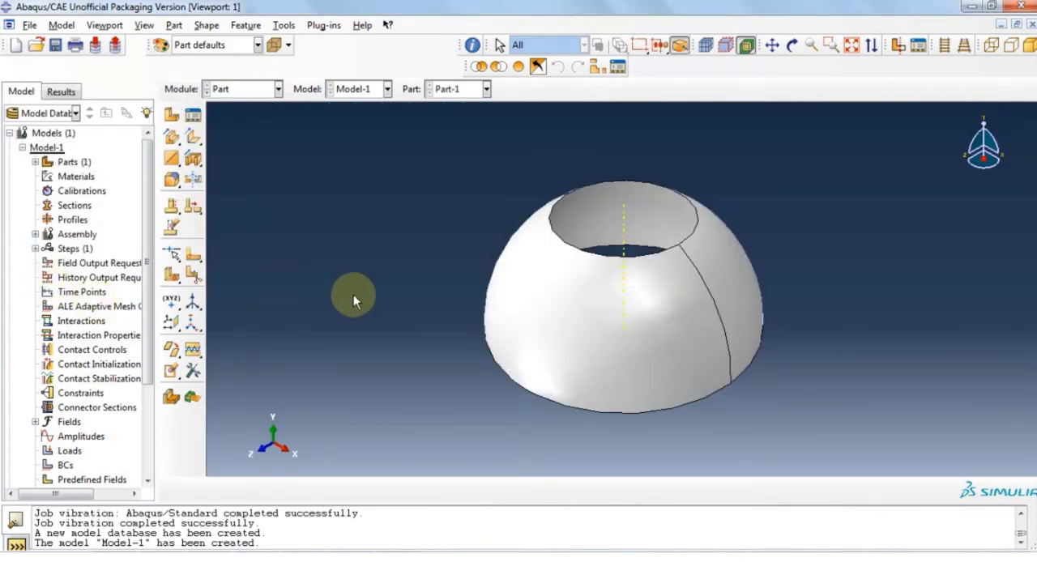
left_click(274, 89)
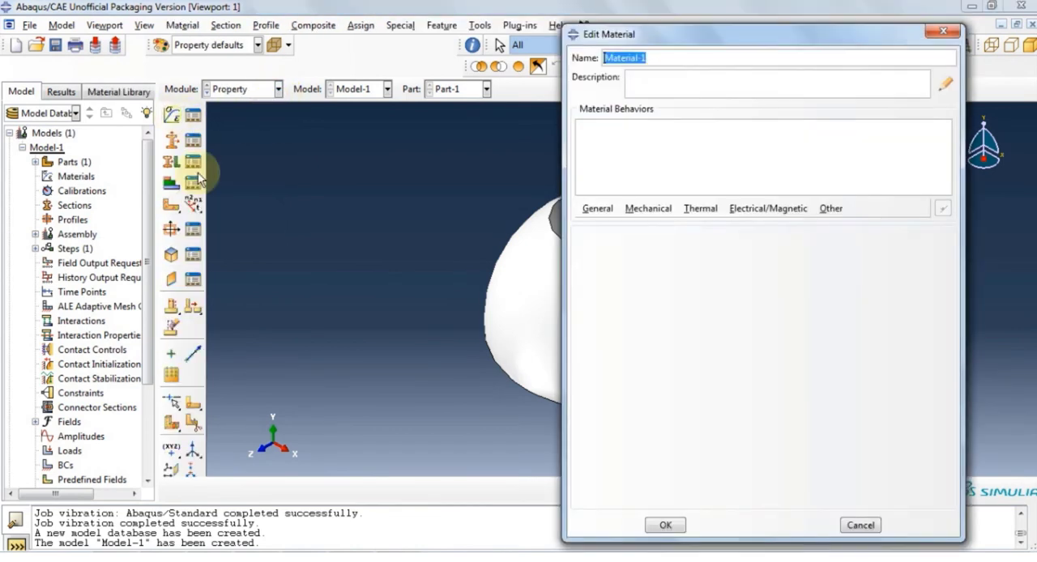
- Create material 'steel' with density 7800, Young's modulus 200e9 and Poisson's ratio 0.3
type("steel")
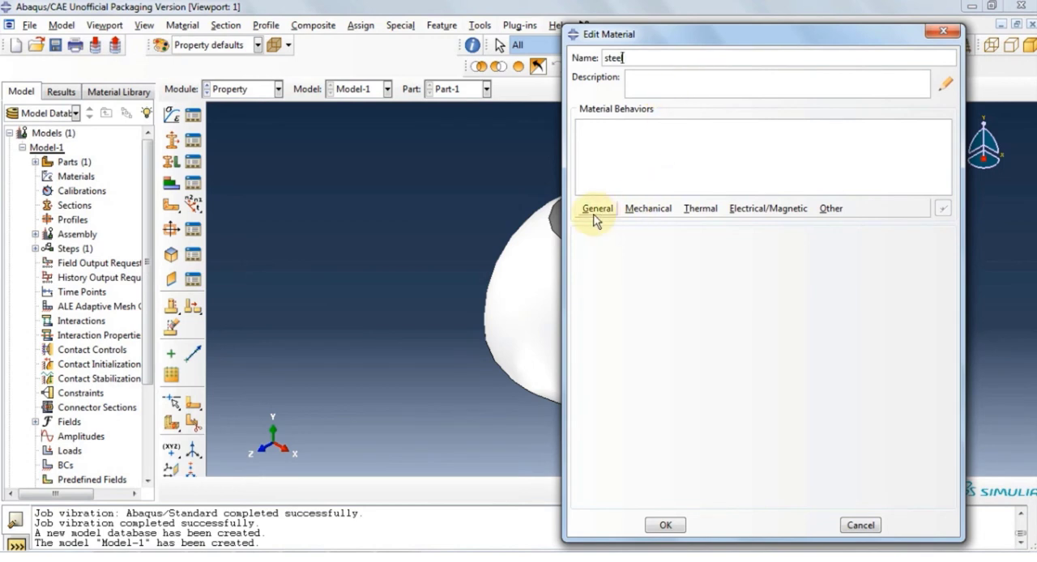
left_click(598, 208)
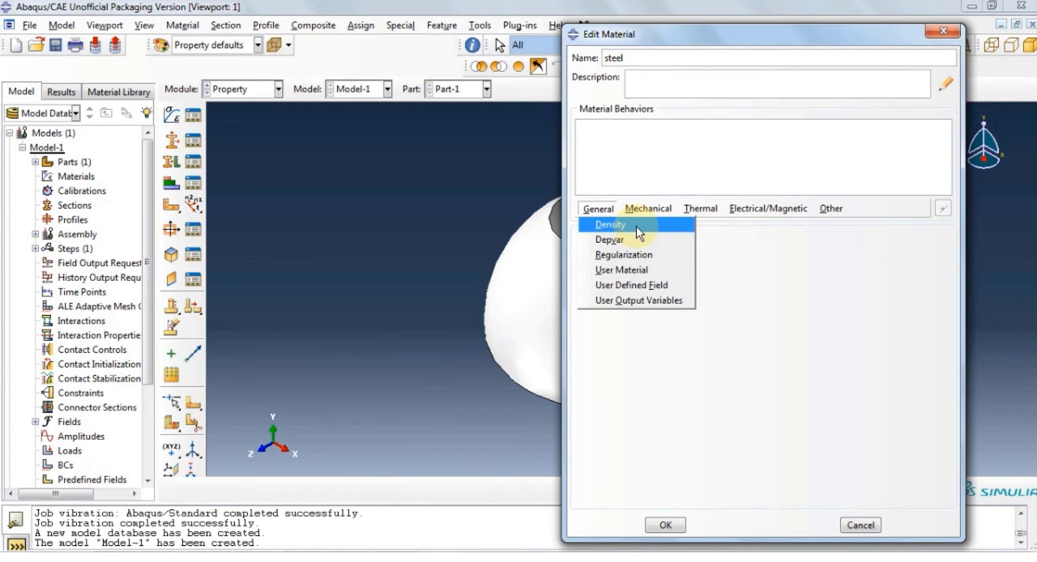
left_click(609, 224)
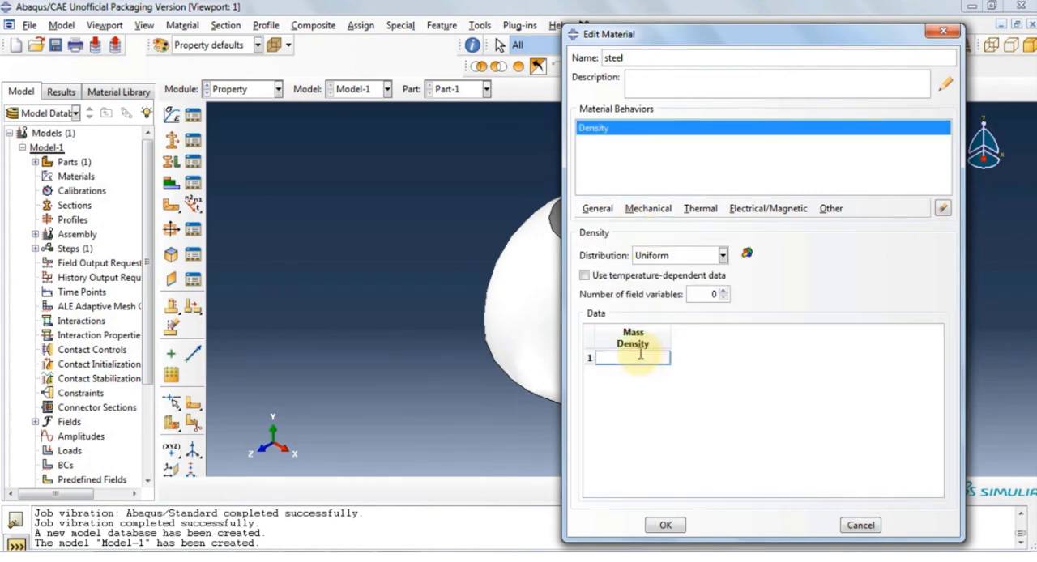
type("7800")
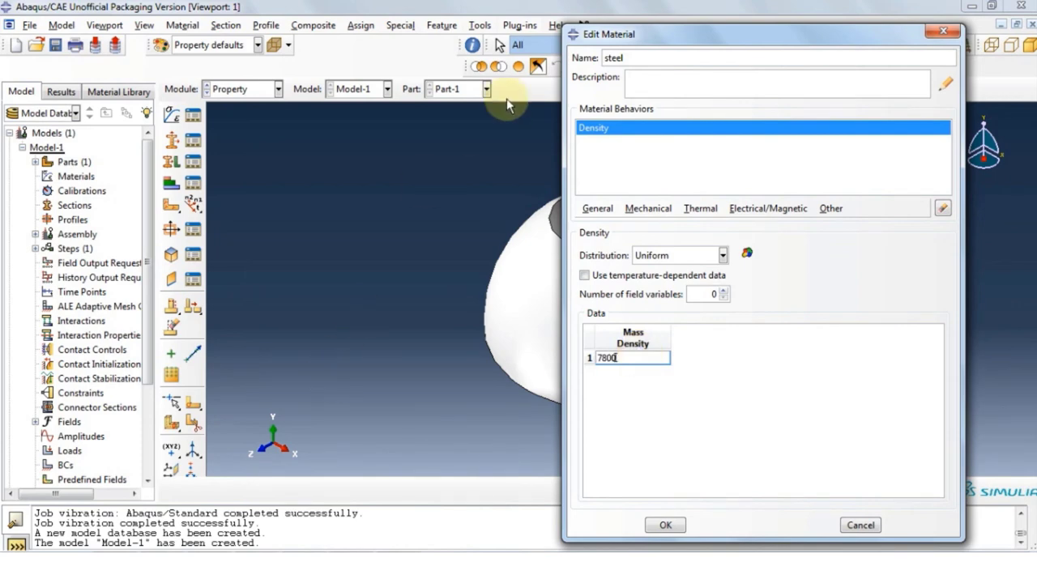
left_click(648, 208)
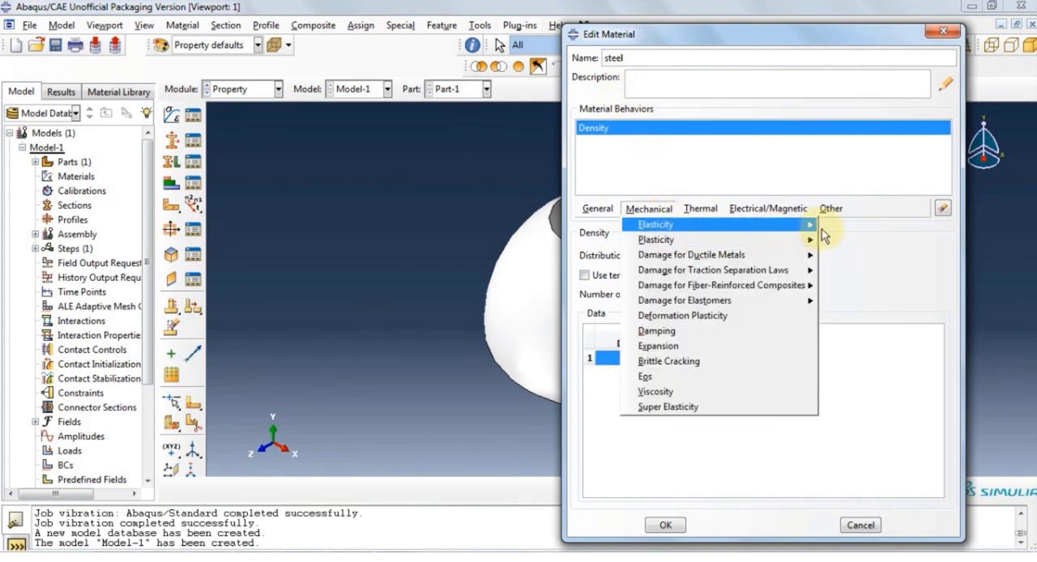
left_click(655, 223)
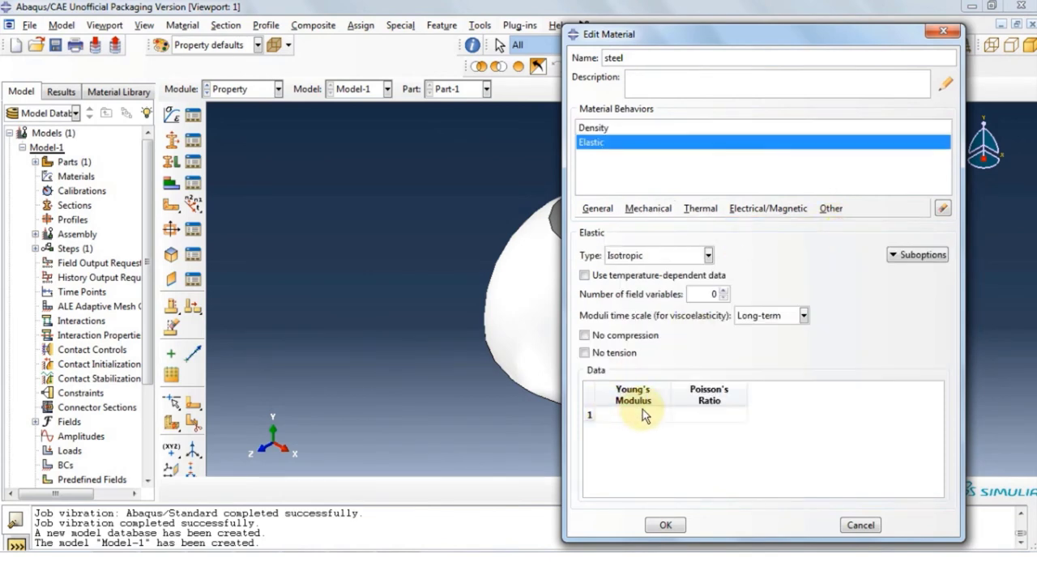
type("200")
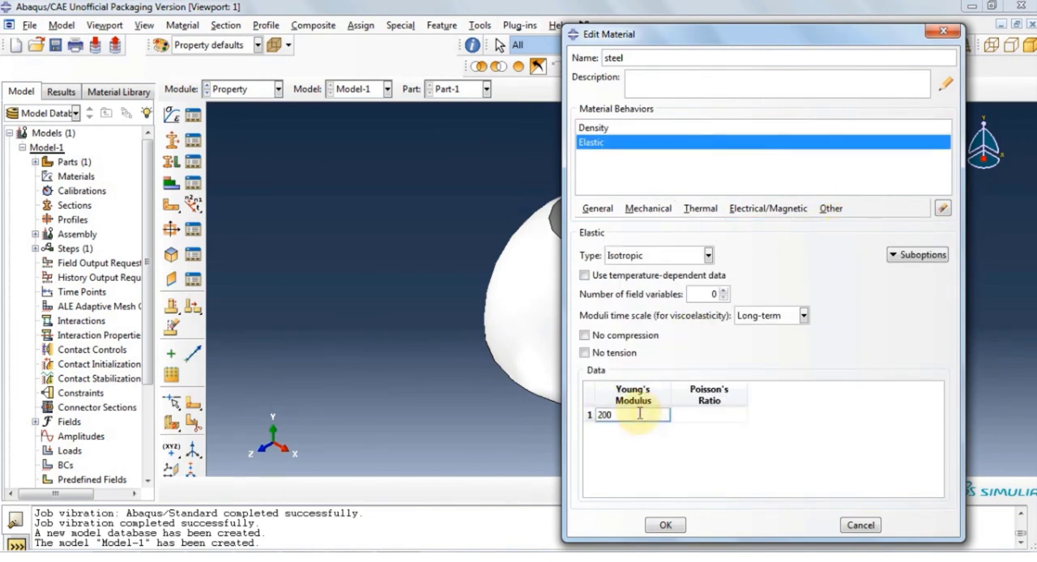
type("e9")
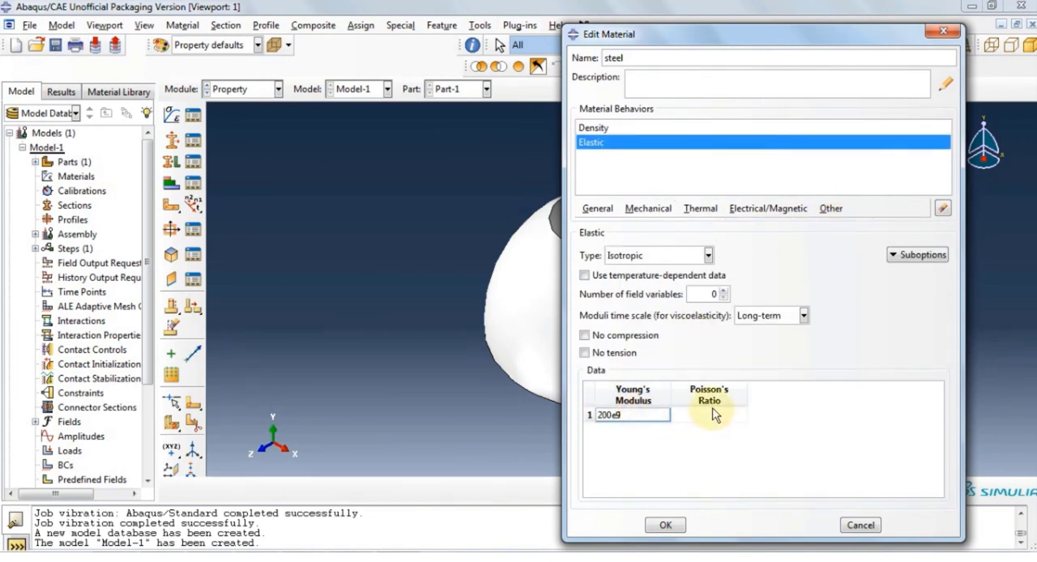
type("0.3")
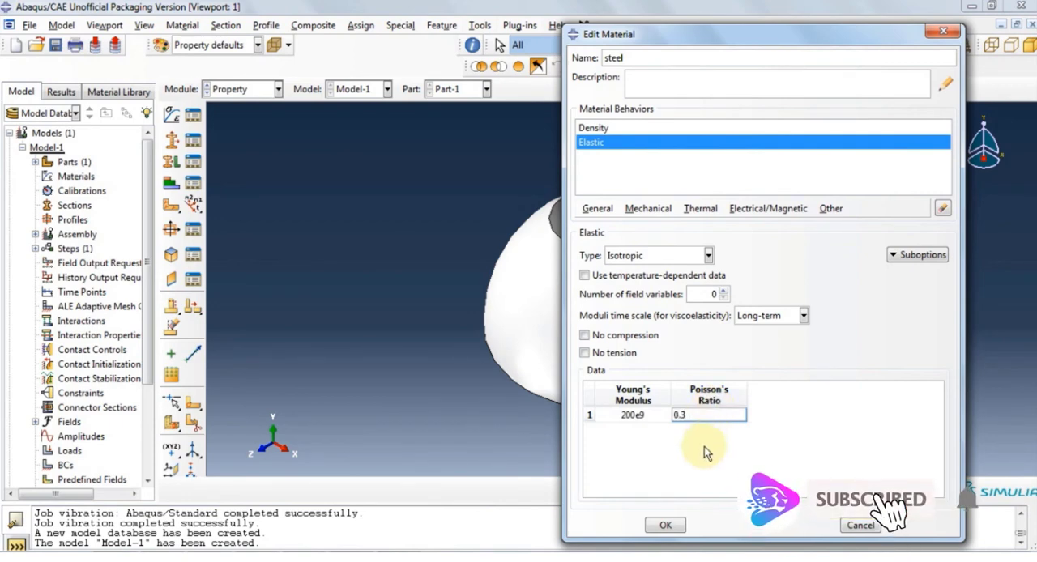
left_click(665, 525)
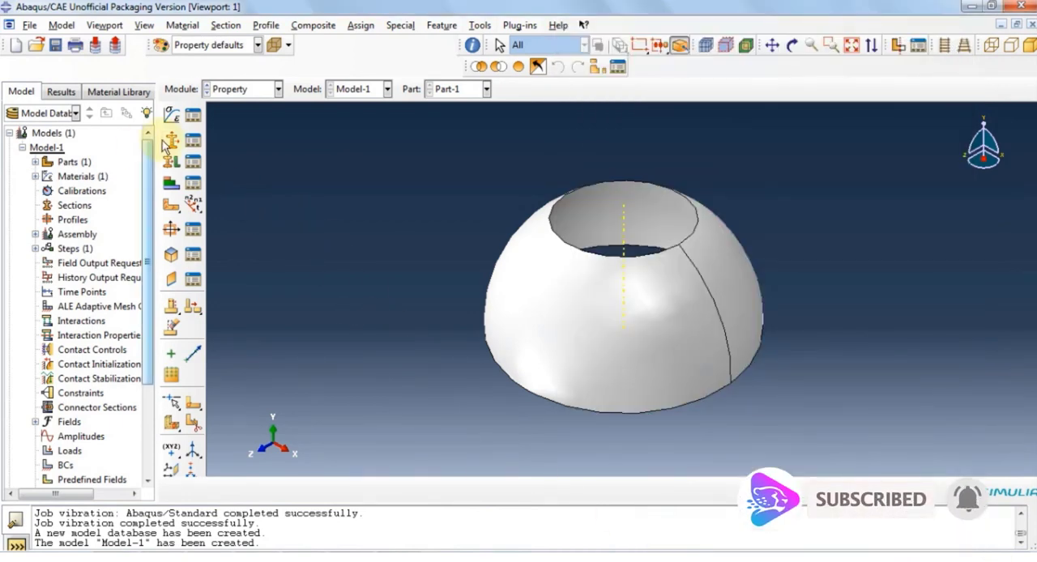
- Create a homogeneous shell section using steel with its thickness entered
left_click(171, 138)
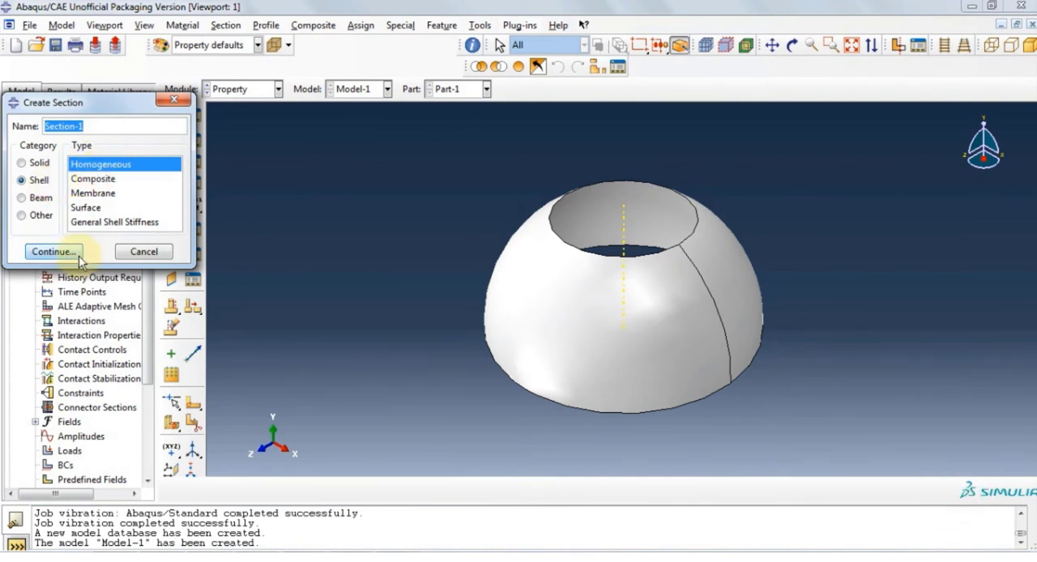
left_click(53, 251)
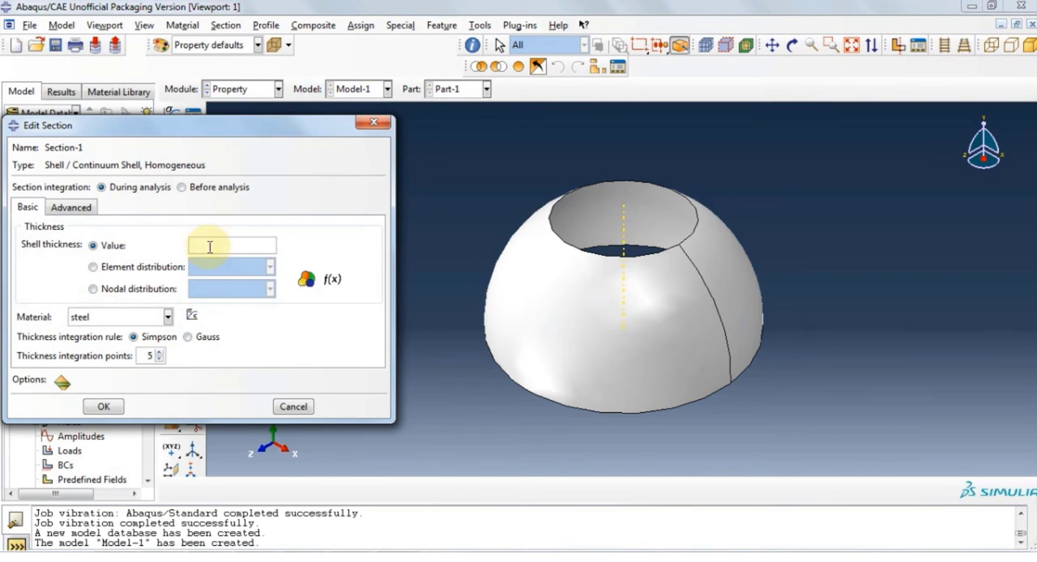
type("0")
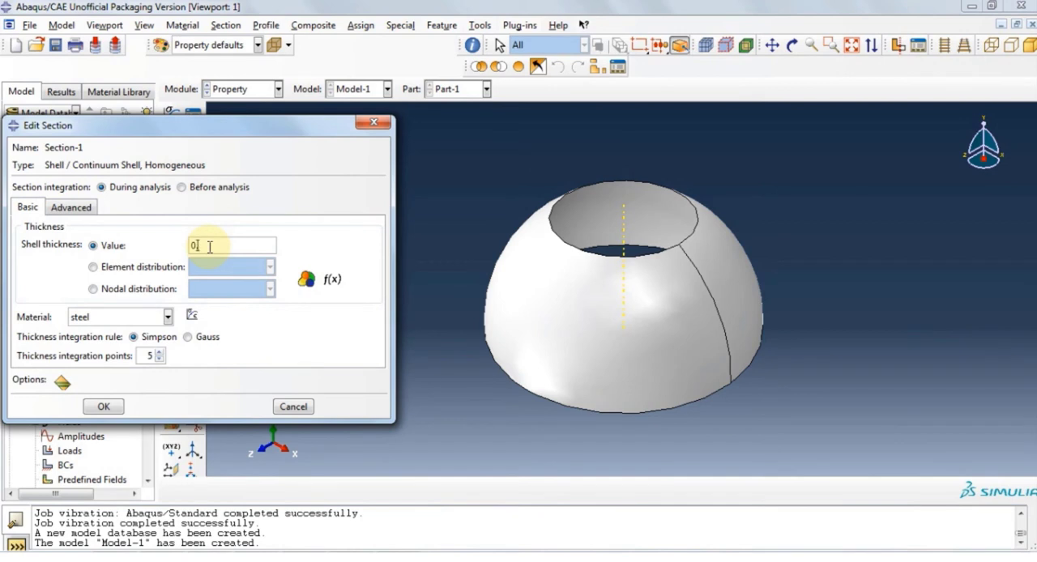
left_click(102, 407)
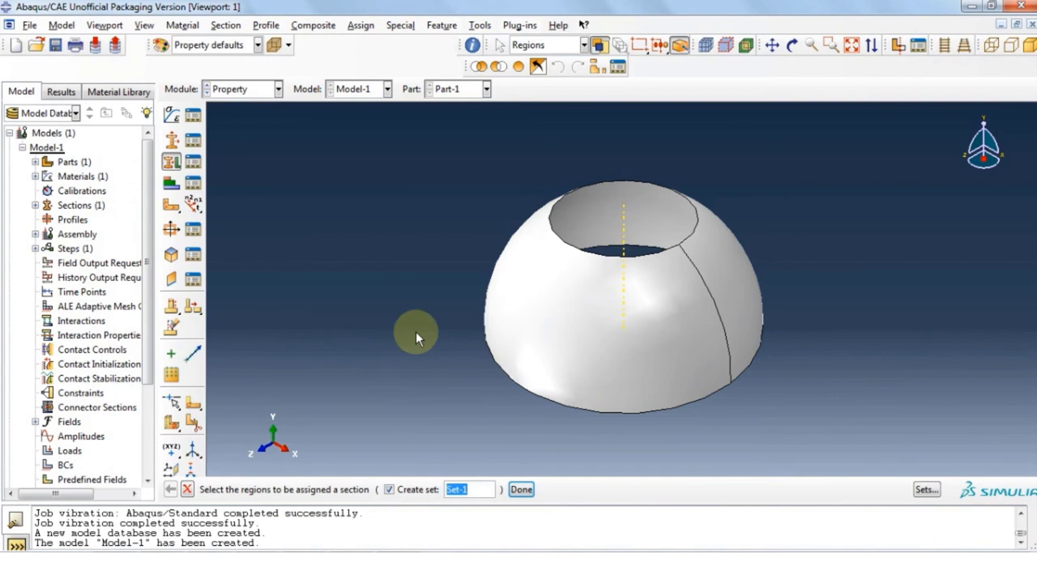
- Assign Section-1 to the whole dome with middle-surface offset
left_click(523, 489)
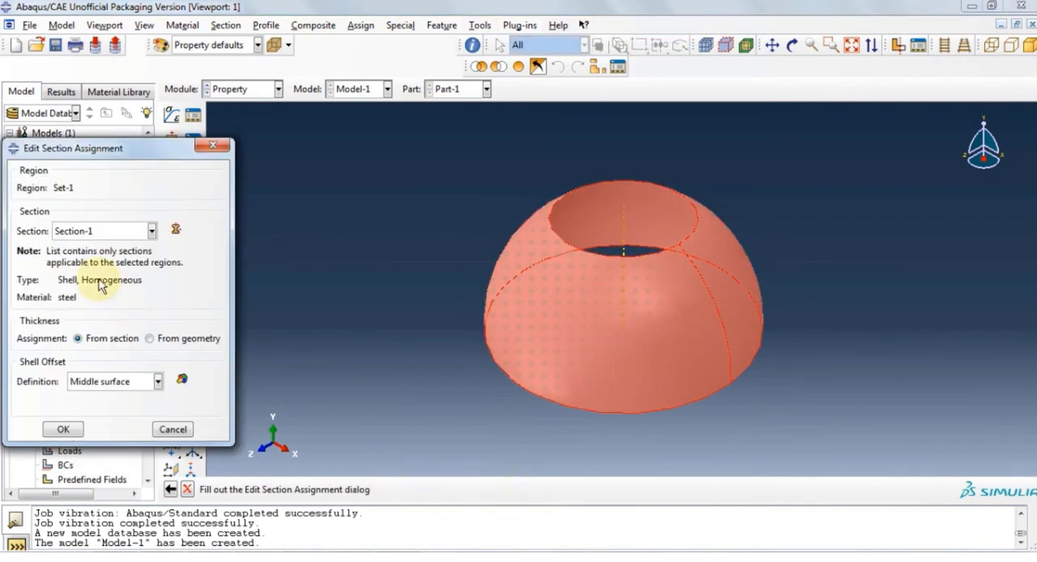
mouse_move(40, 395)
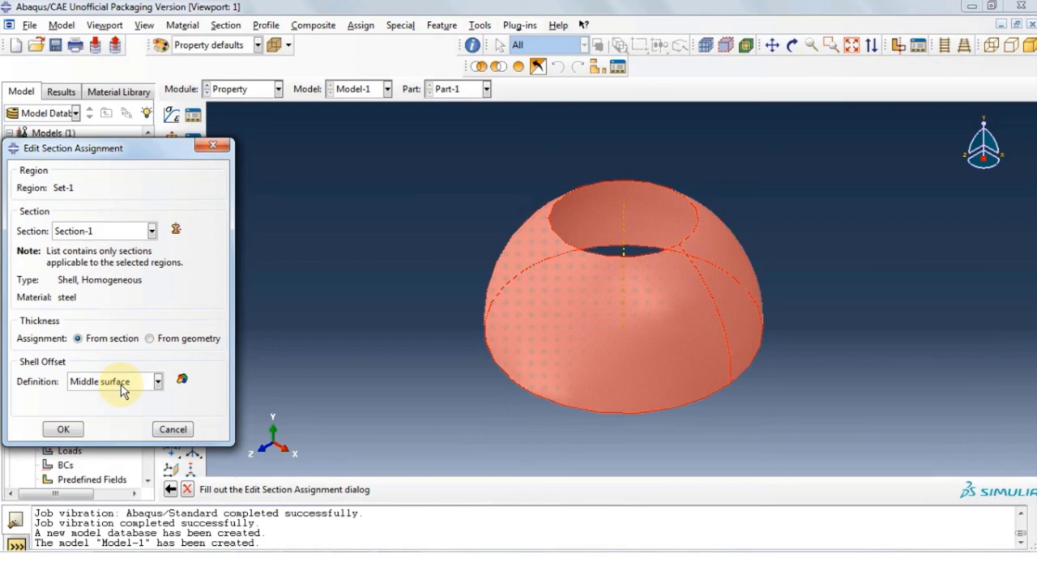
mouse_move(63, 430)
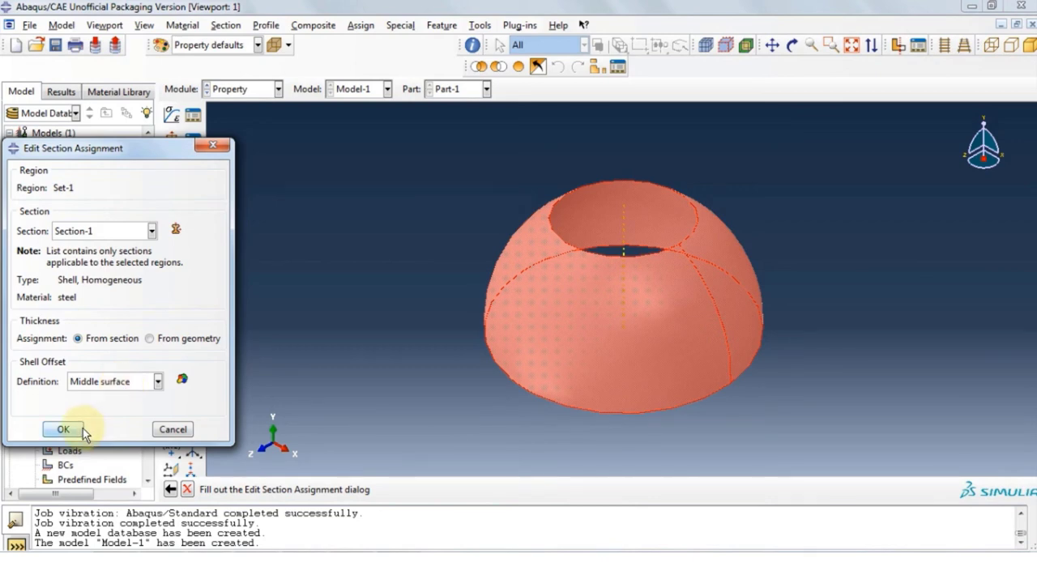
left_click(62, 429)
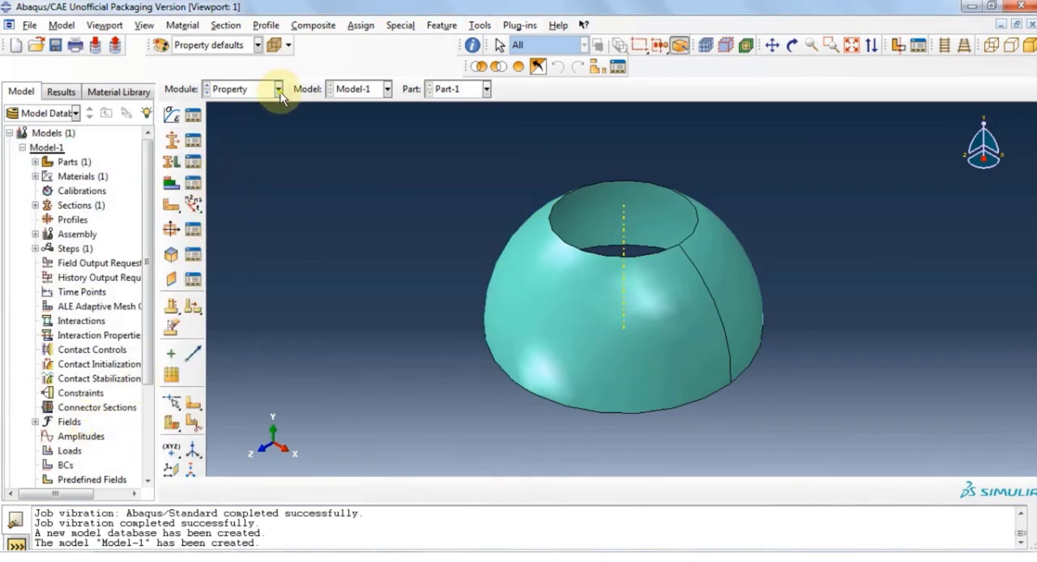
- Switch modules through Assembly toward the Step module
left_click(279, 89)
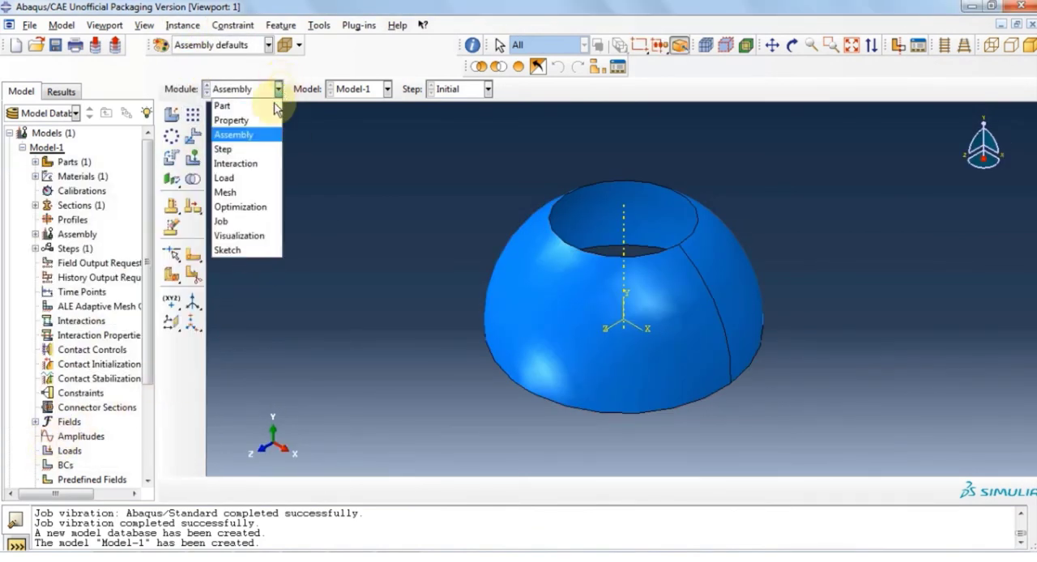
left_click(175, 25)
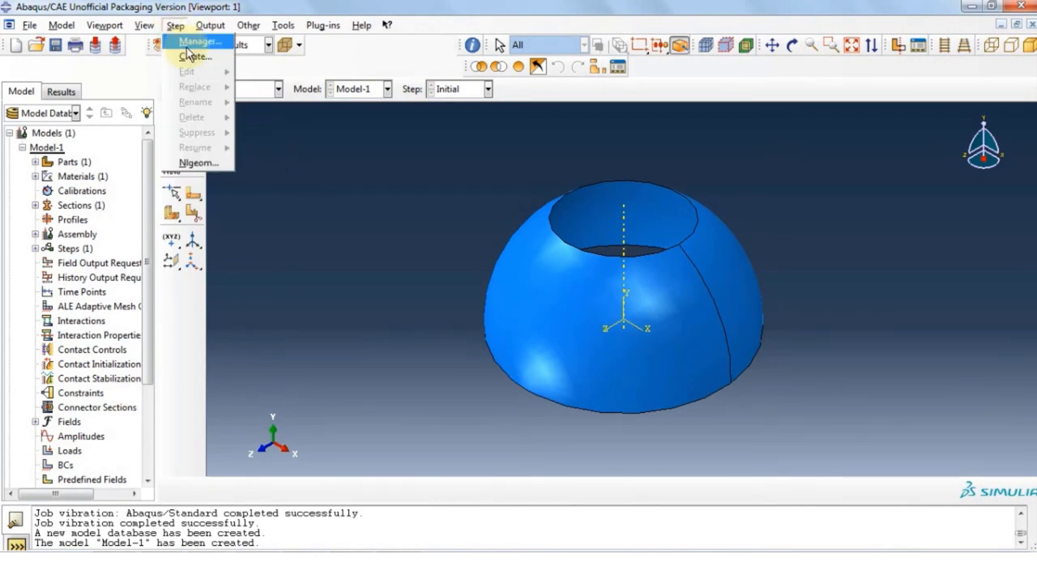
- Create a Linear perturbation Frequency step requesting 5 eigenvalues
left_click(192, 56)
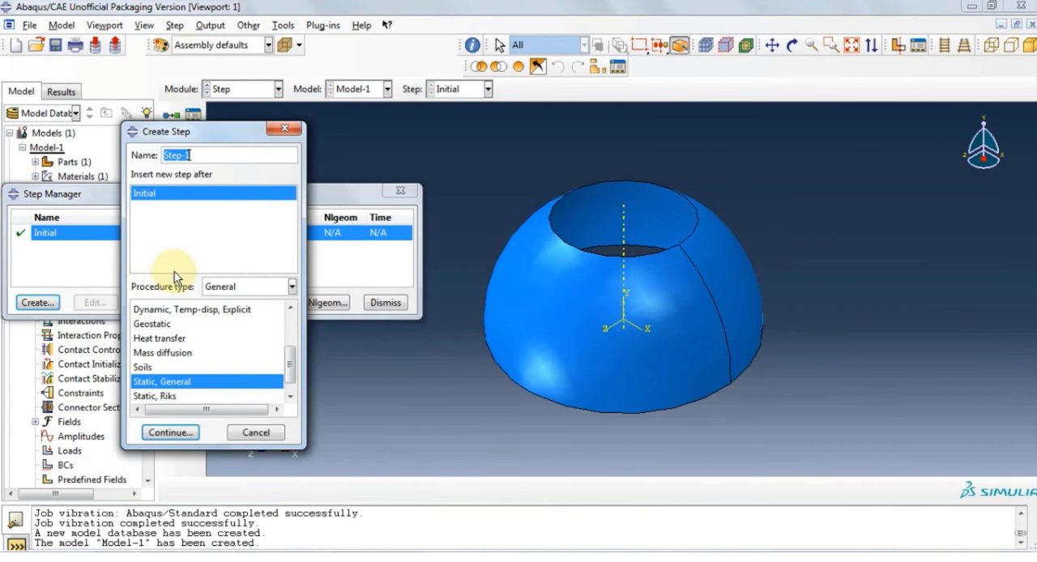
left_click(291, 286)
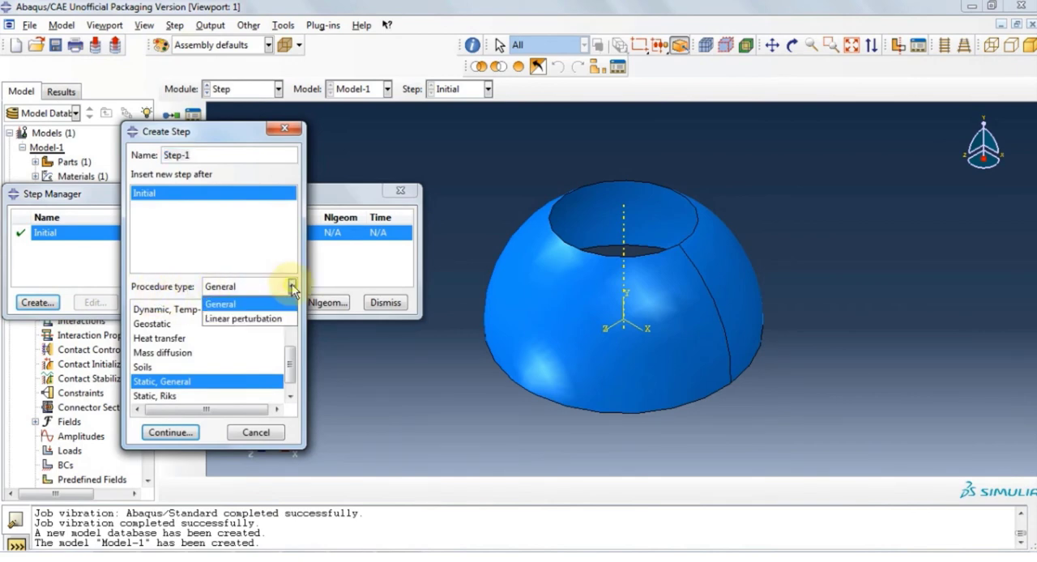
left_click(248, 318)
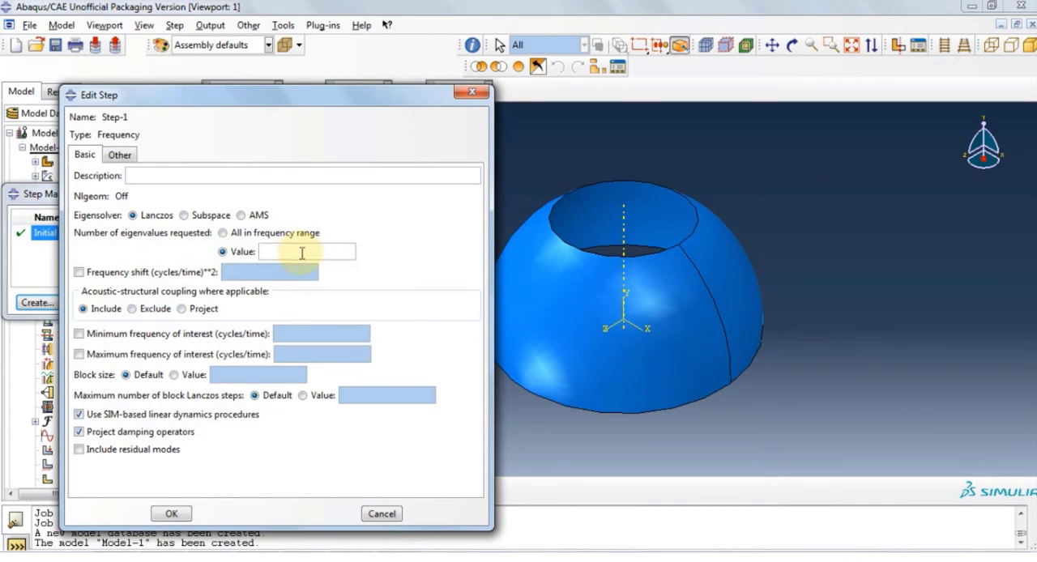
type("5")
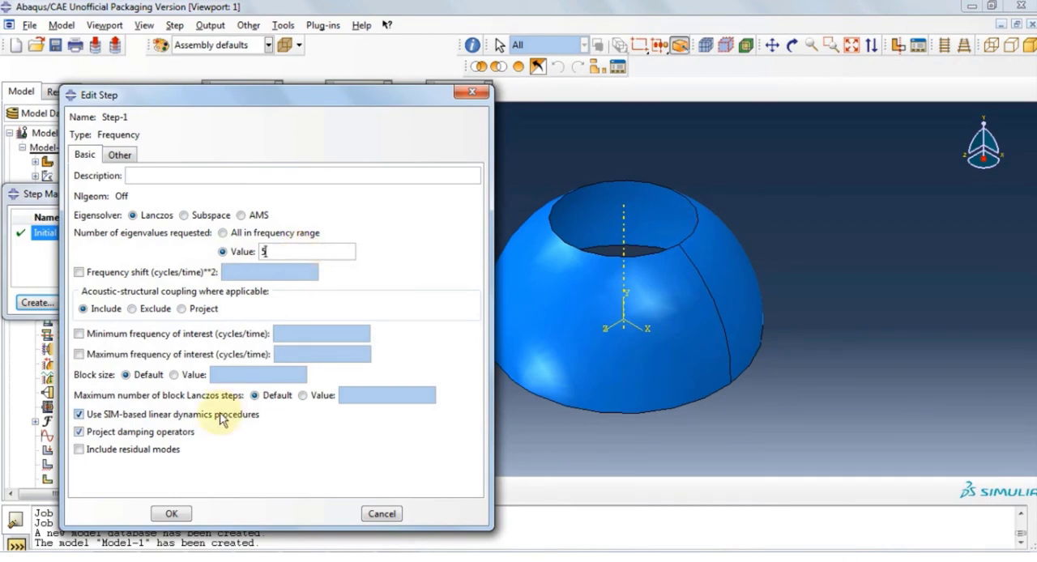
left_click(171, 514)
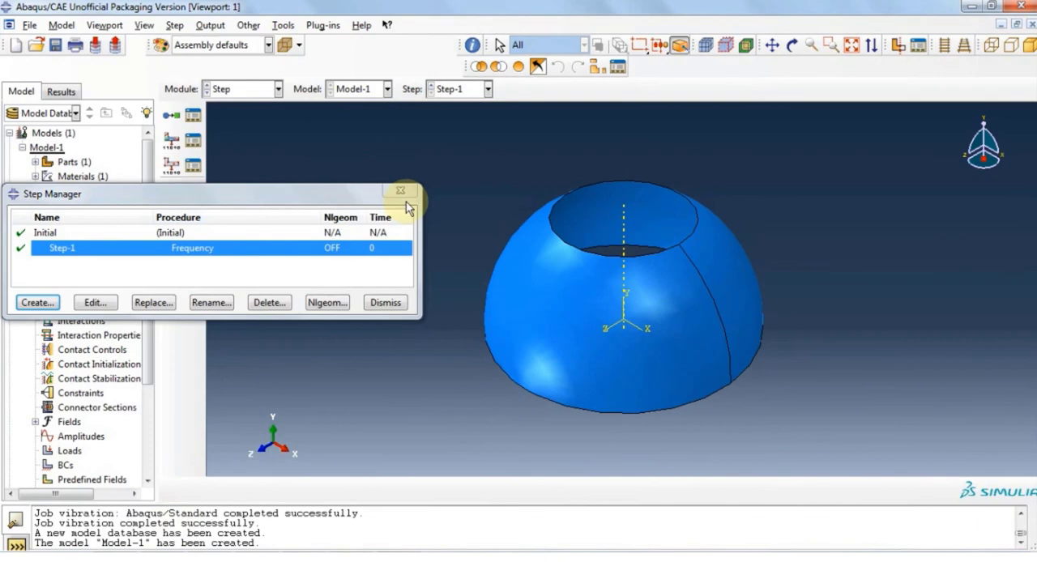
left_click(278, 89)
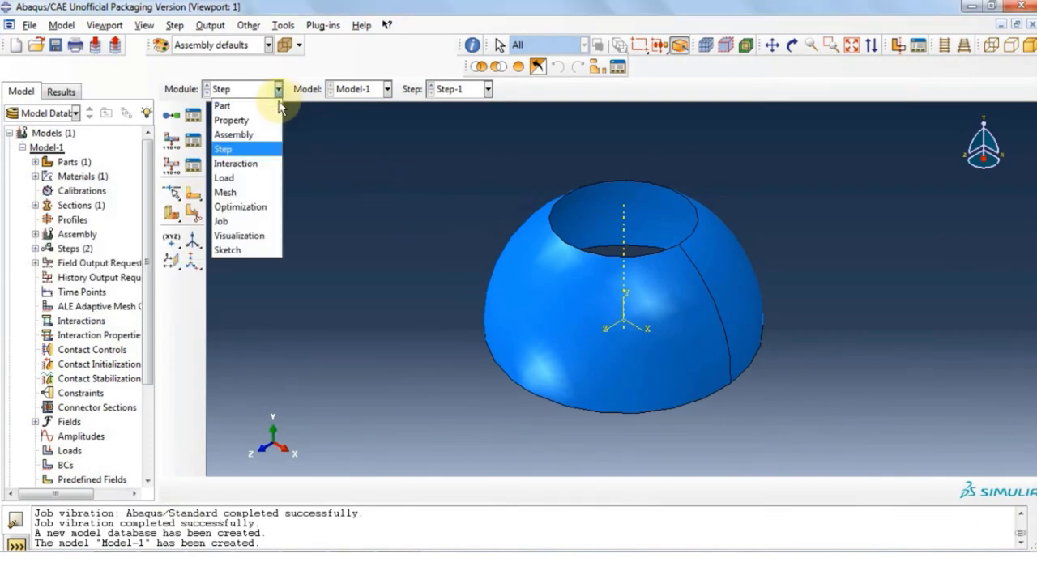
- Fix both rim edges in U1–UR3 with a Displacement/Rotation boundary condition
left_click(235, 163)
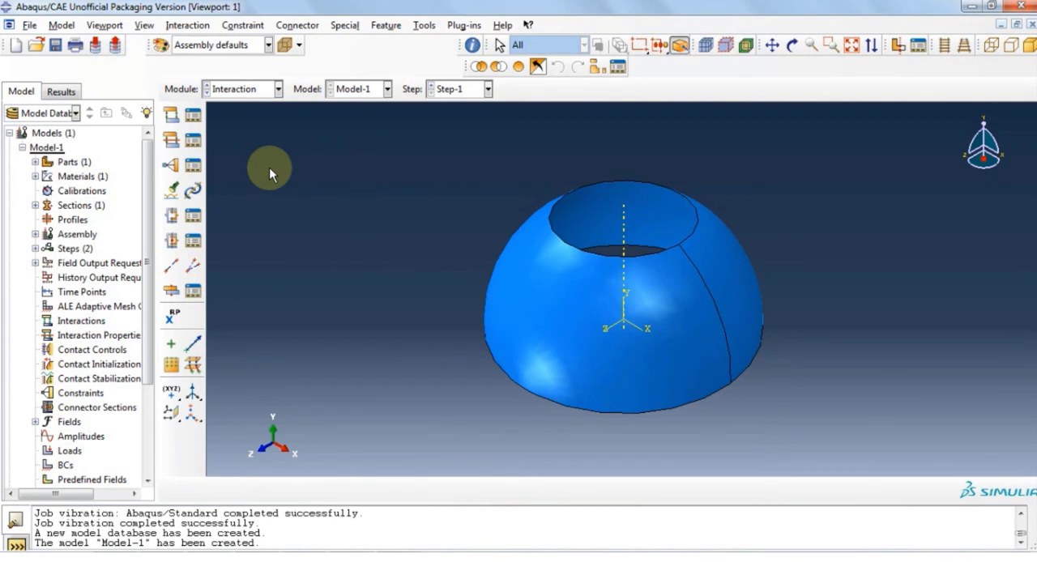
mouse_move(283, 180)
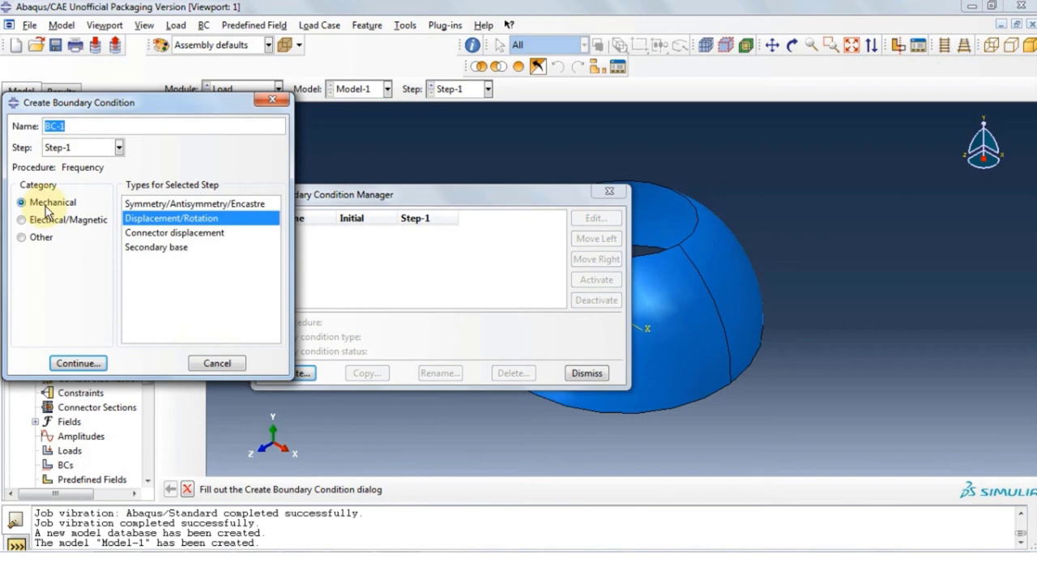
left_click(78, 363)
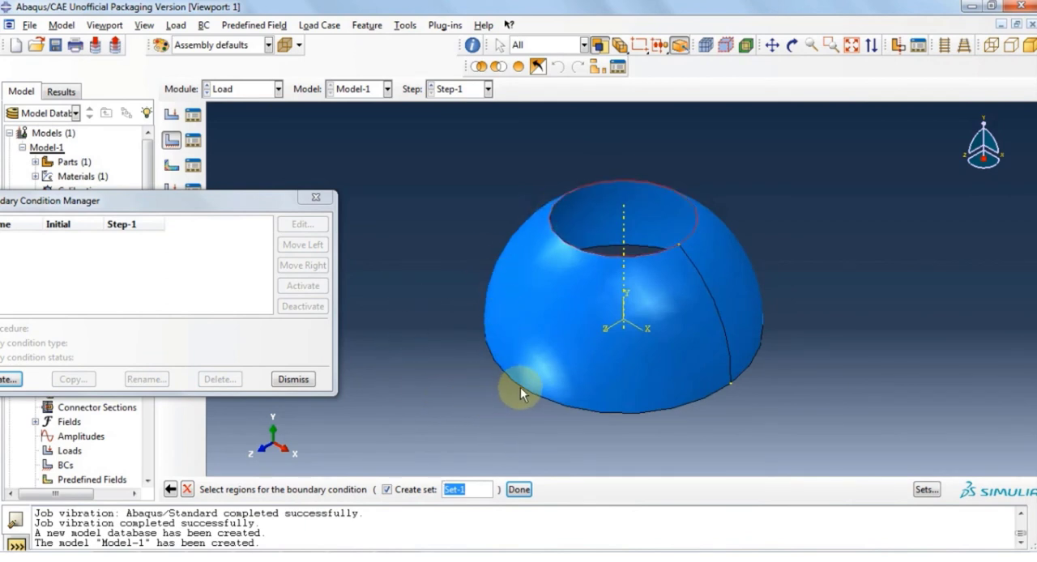
left_click(518, 489)
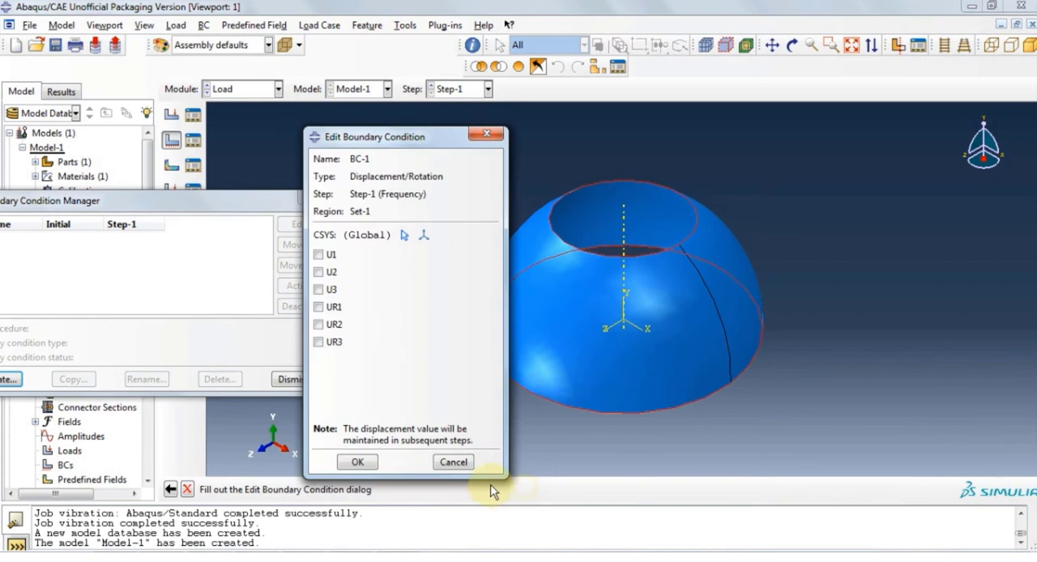
left_click(319, 289)
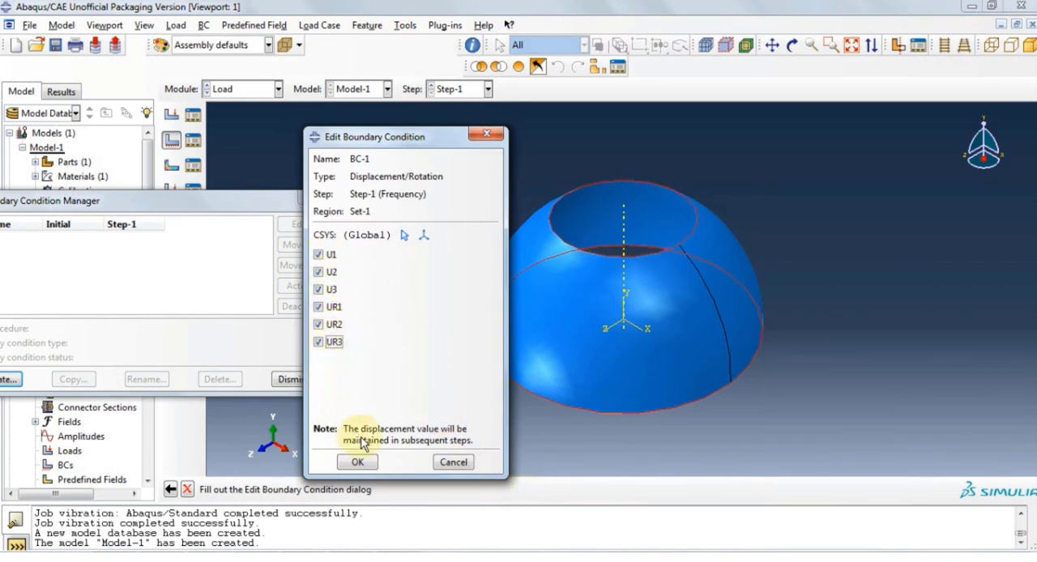
left_click(357, 462)
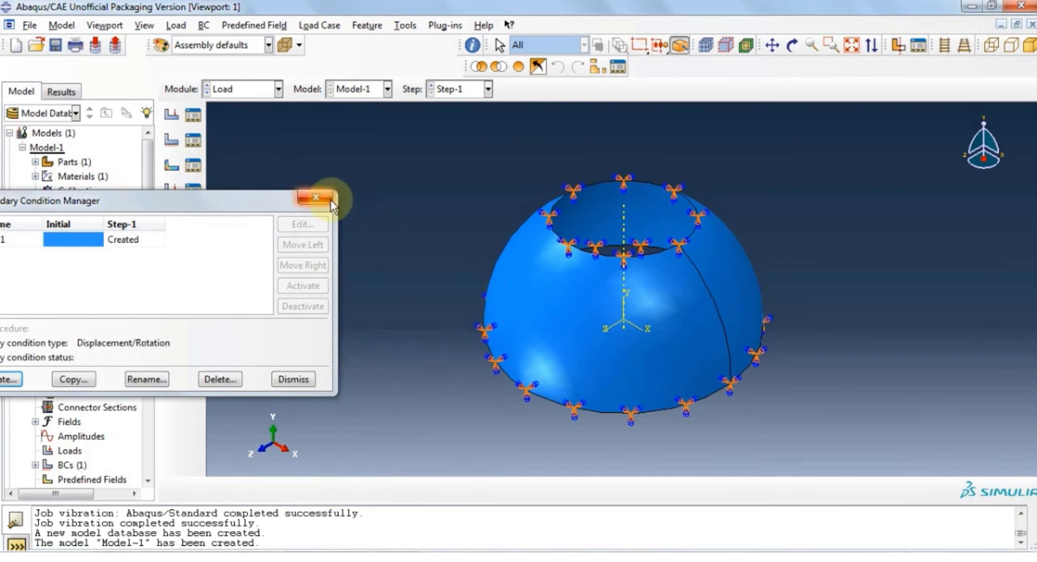
left_click(315, 197)
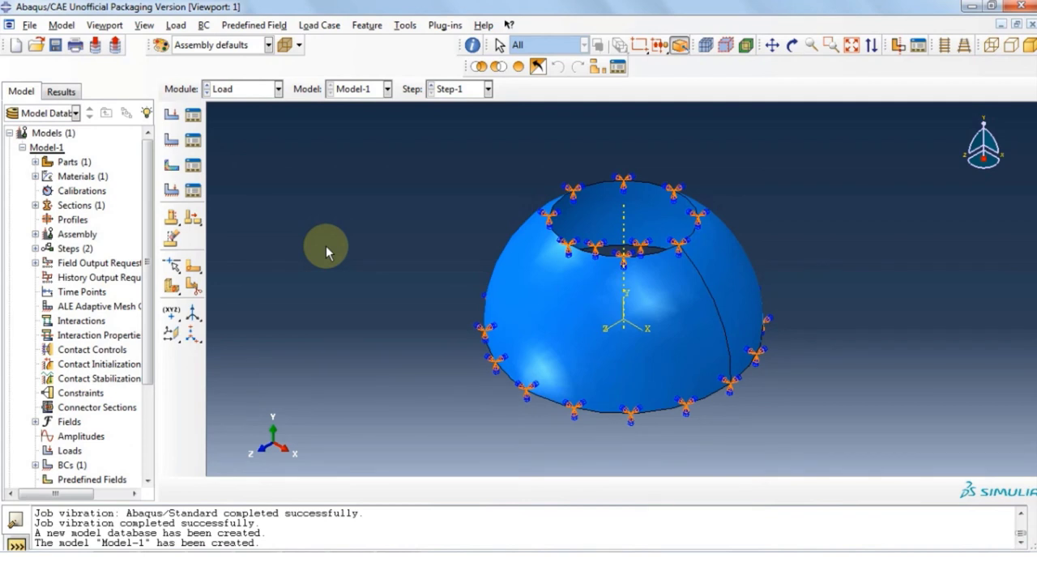
mouse_move(258, 154)
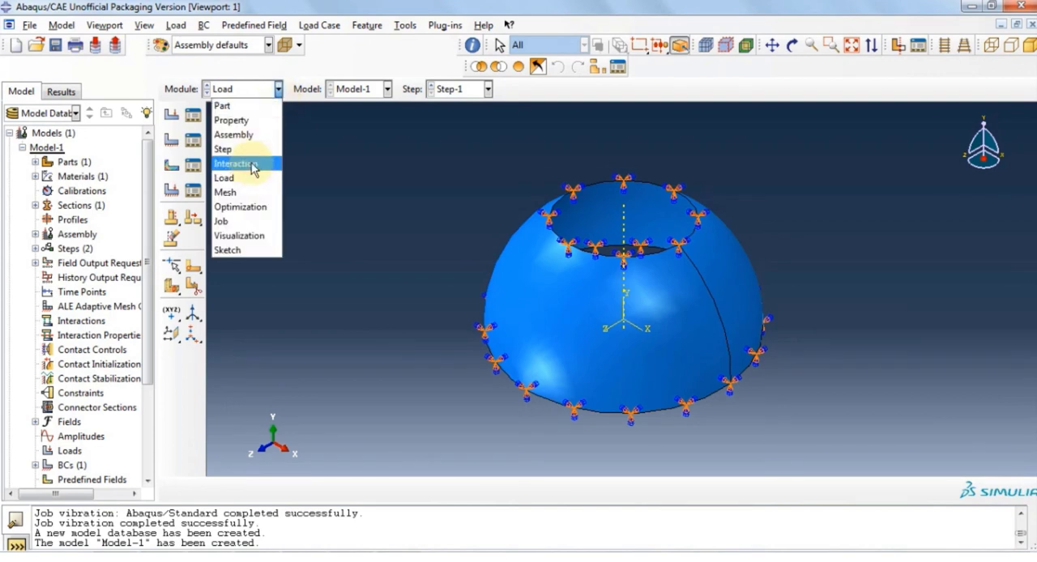
- In the Mesh module, assign quadratic S8R shell elements and mesh the cap into 88 elements
left_click(225, 192)
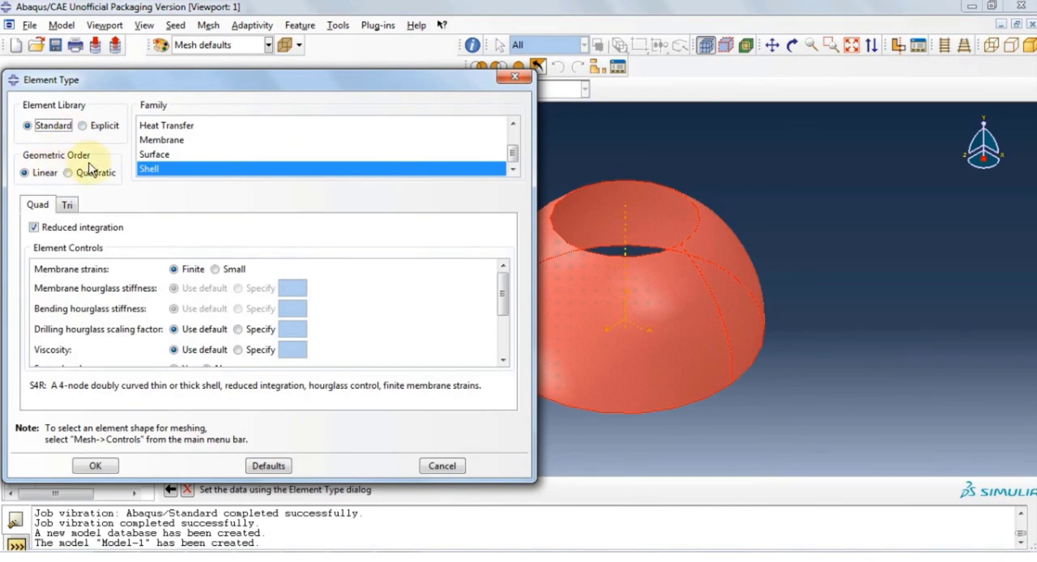
left_click(69, 172)
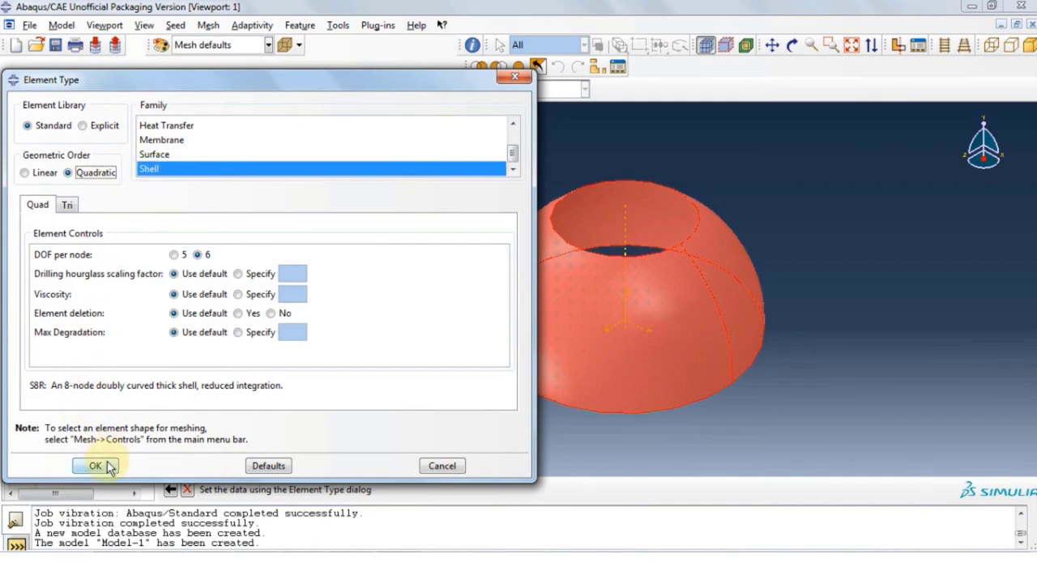
left_click(94, 466)
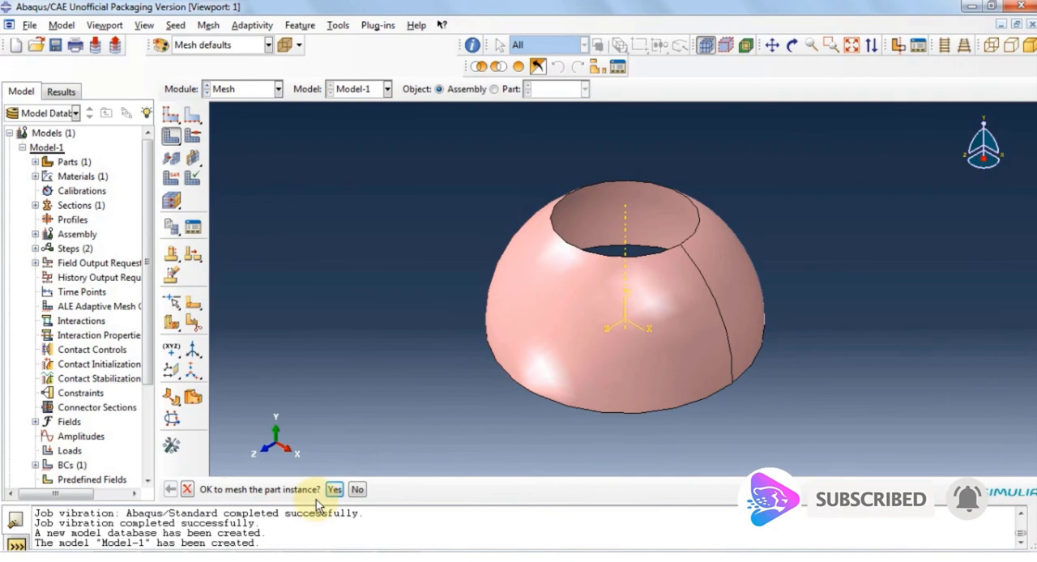
left_click(332, 490)
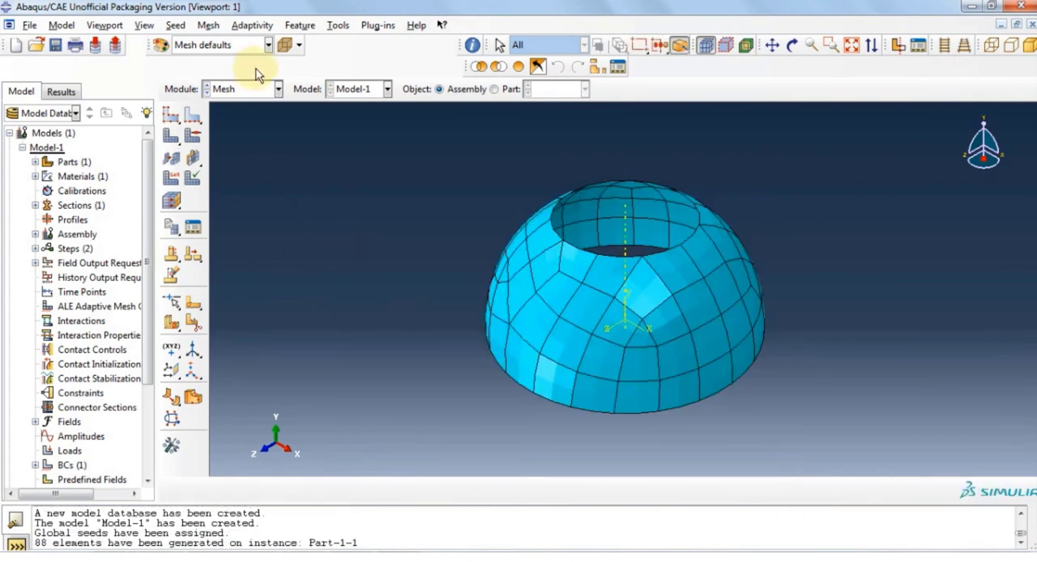
left_click(180, 25)
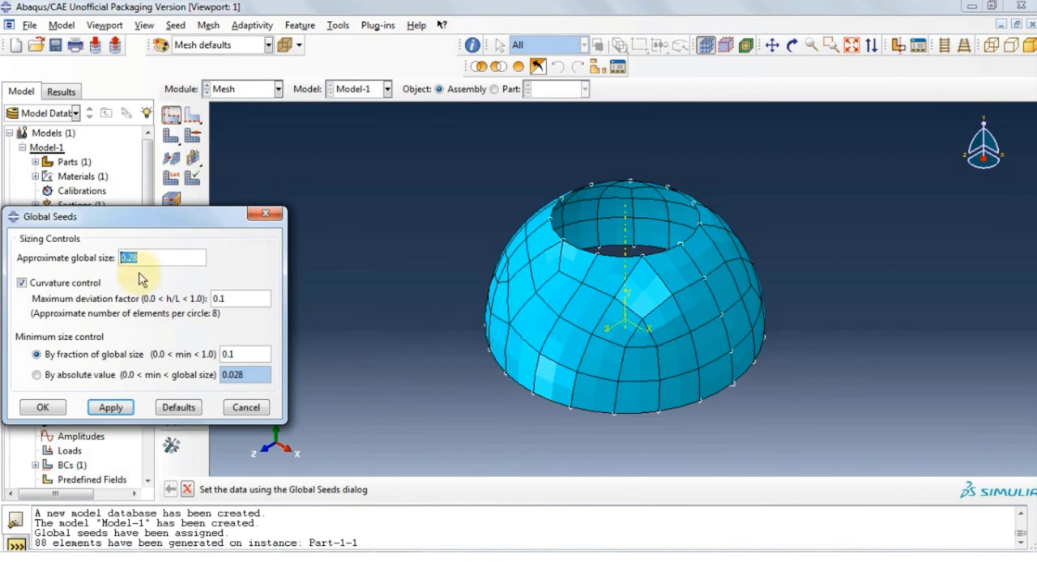
mouse_move(329, 266)
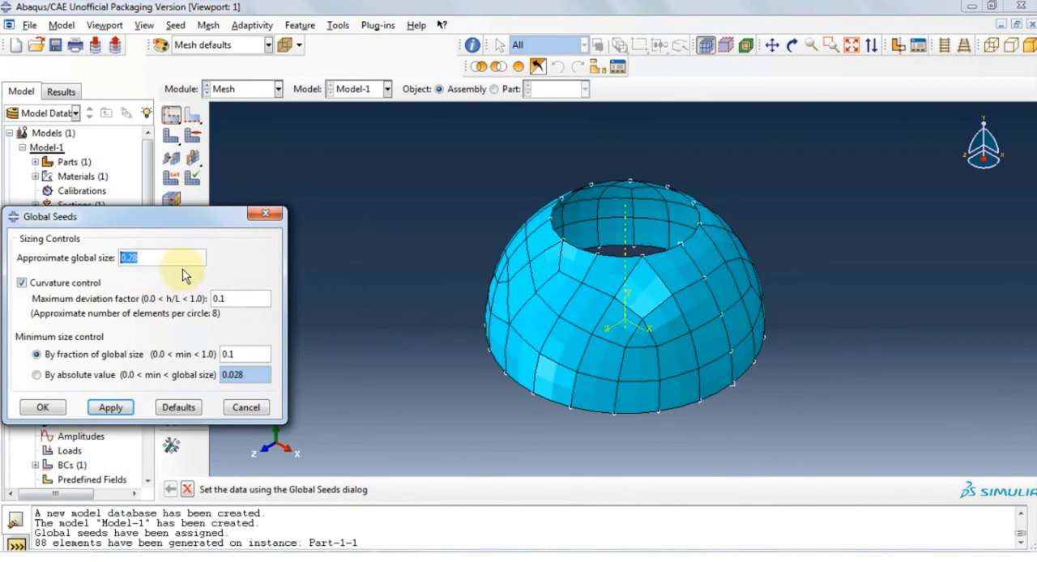
- Set the global seed size to 0.08, delete the old mesh, and remesh into 987 elements
type("0.1")
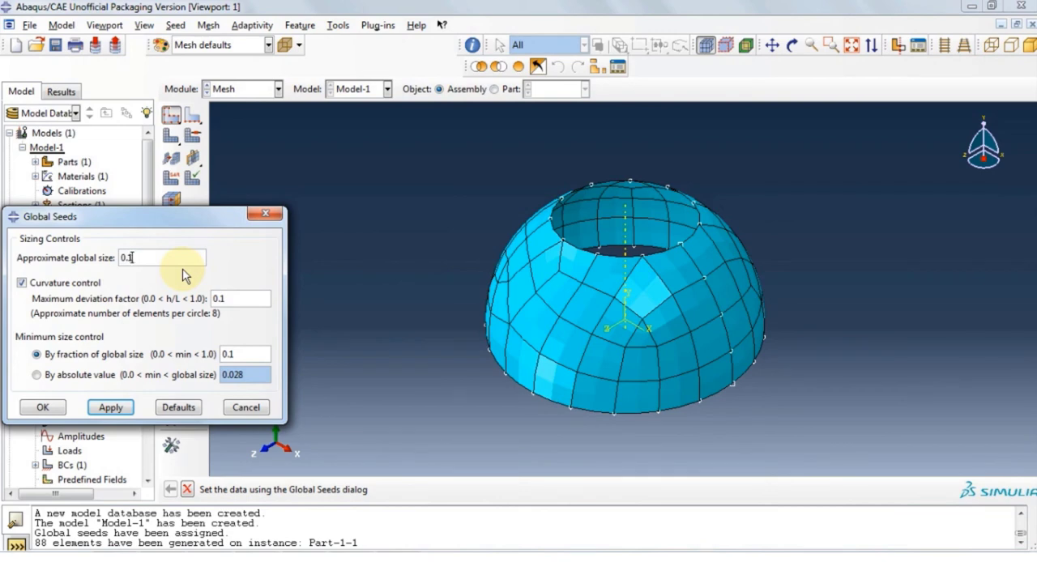
type("0.08")
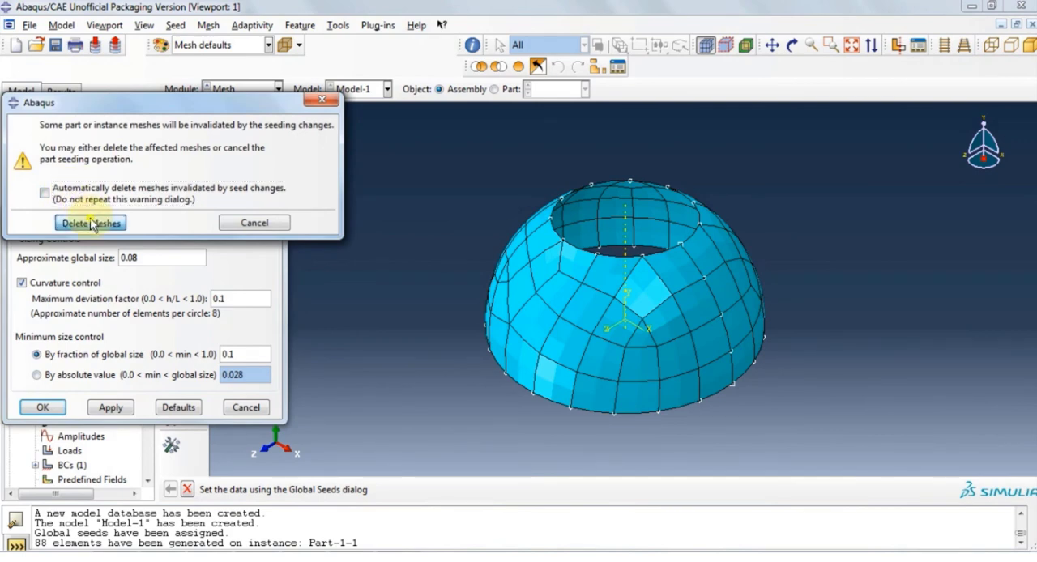
left_click(90, 223)
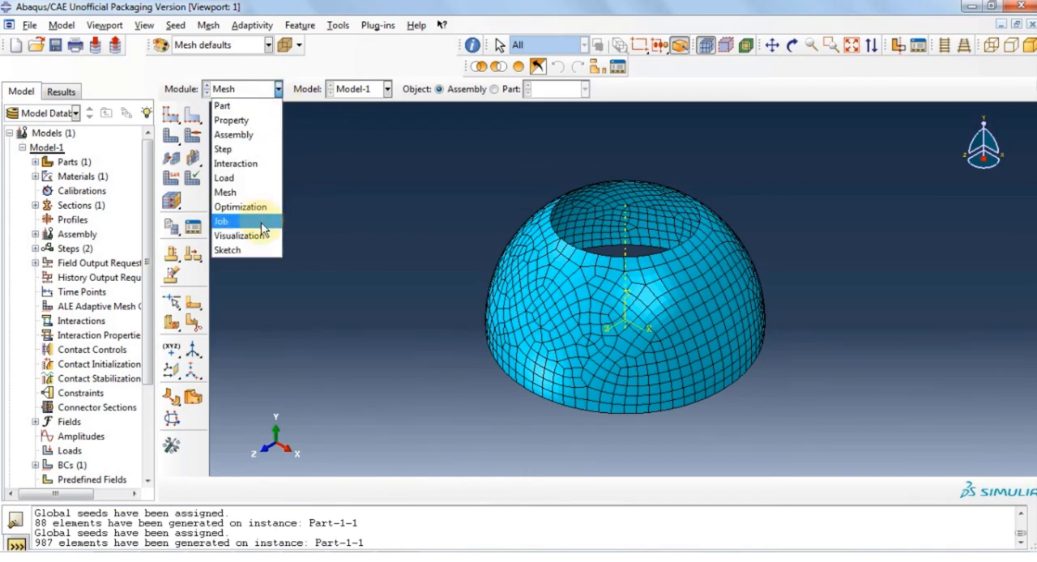
- Create a job named 'vibration' for Model-1 in the Job module
left_click(221, 221)
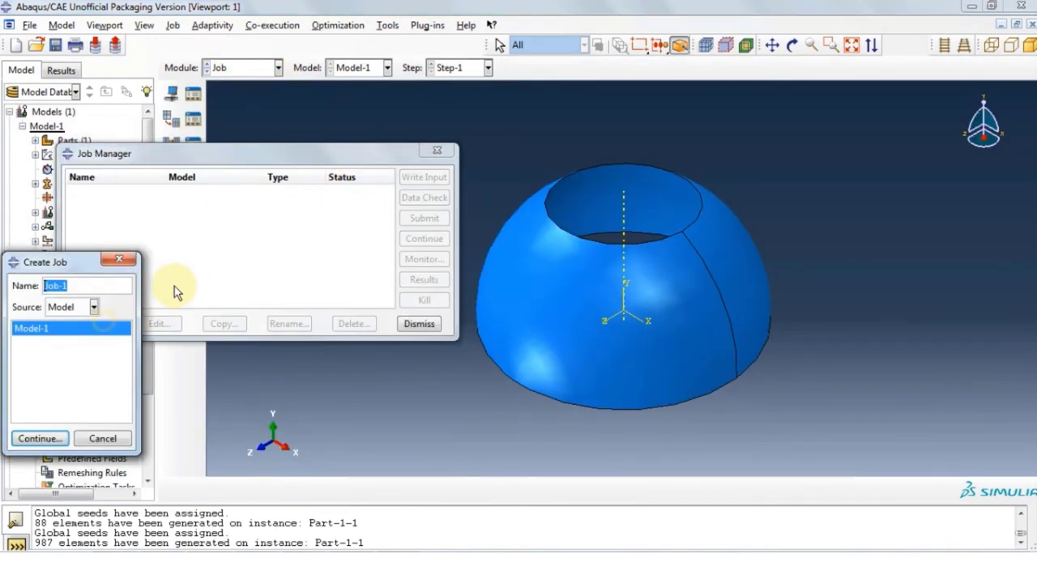
mouse_move(218, 266)
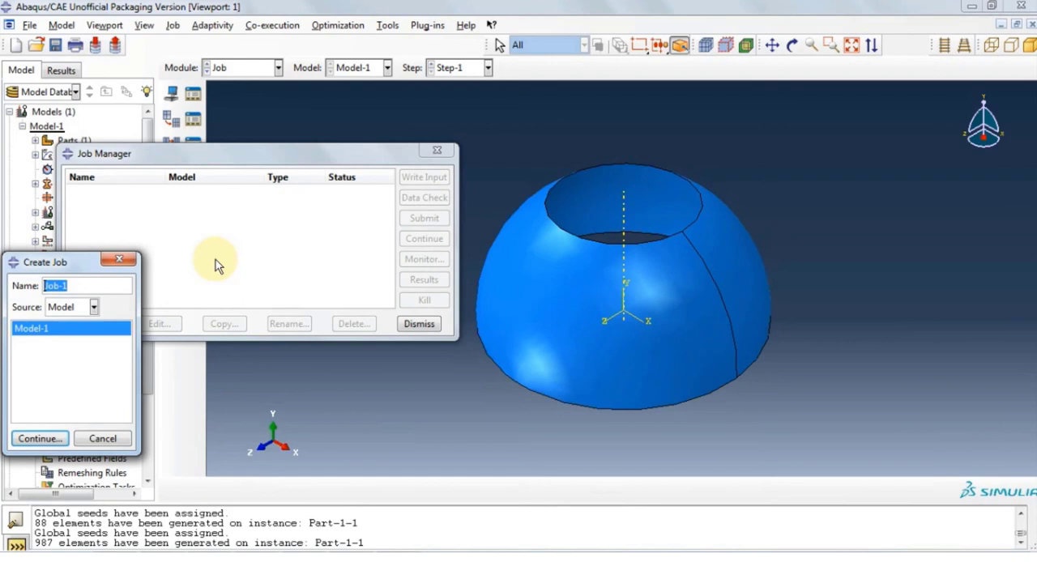
type("v")
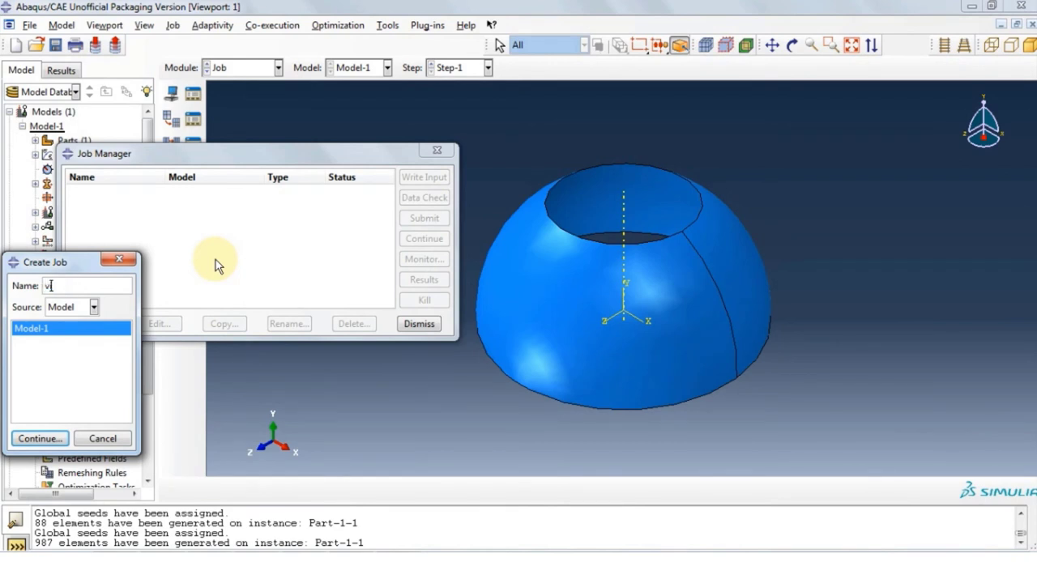
type("ibration")
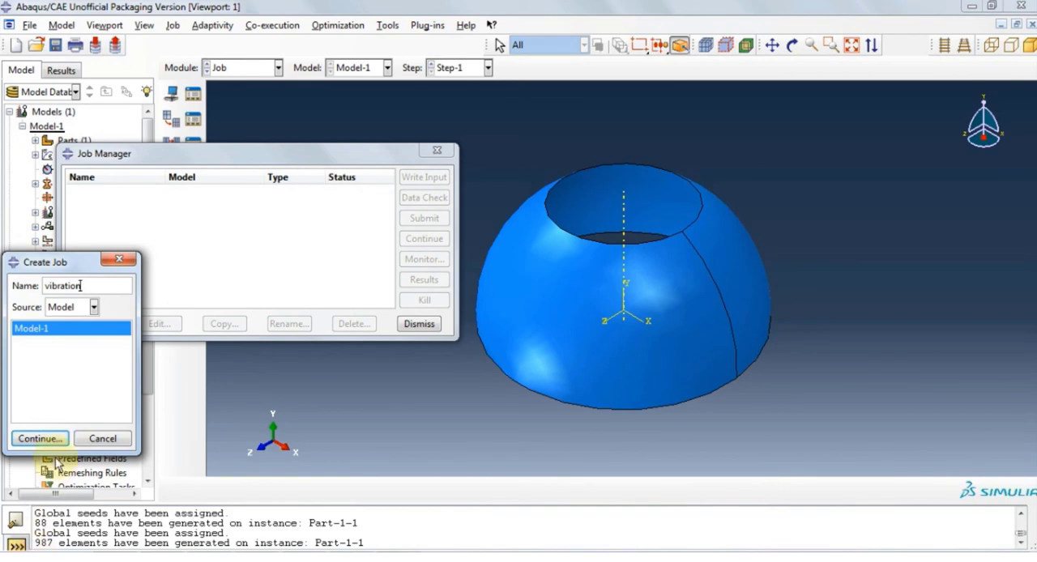
left_click(39, 438)
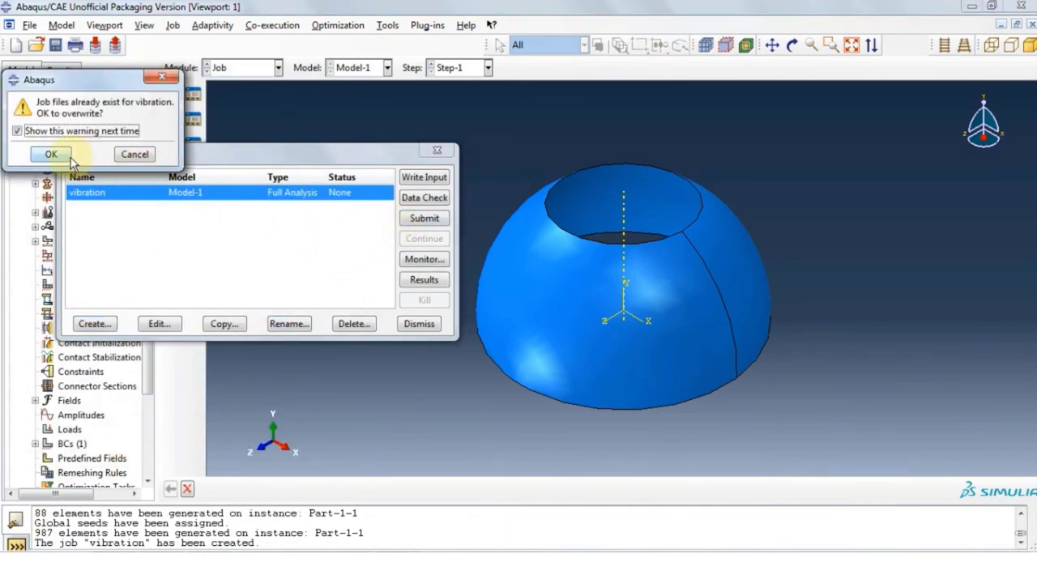
- Run the vibration job, overwriting old job files, and open its results when complete
left_click(49, 154)
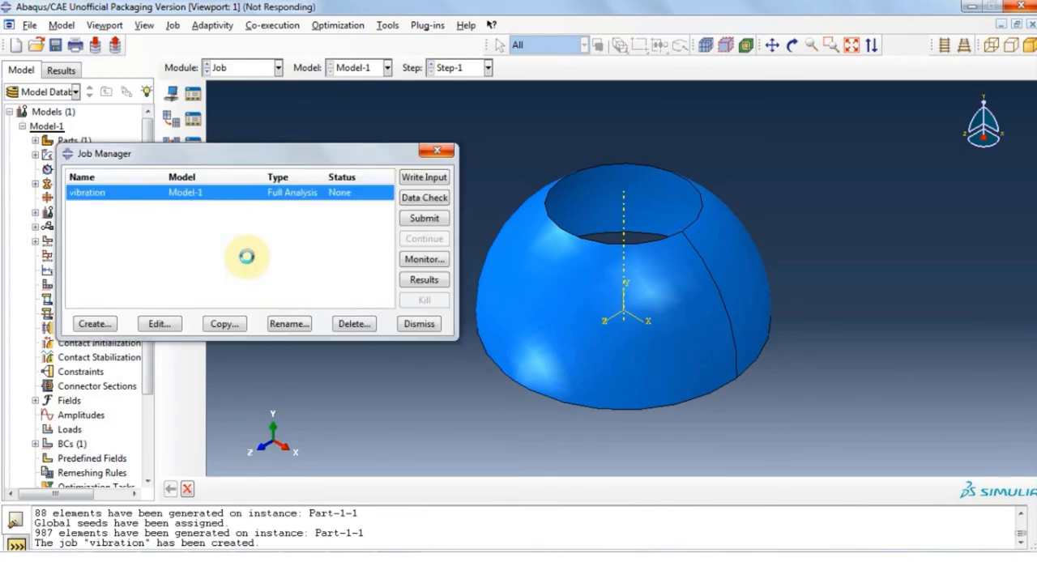
left_click(423, 218)
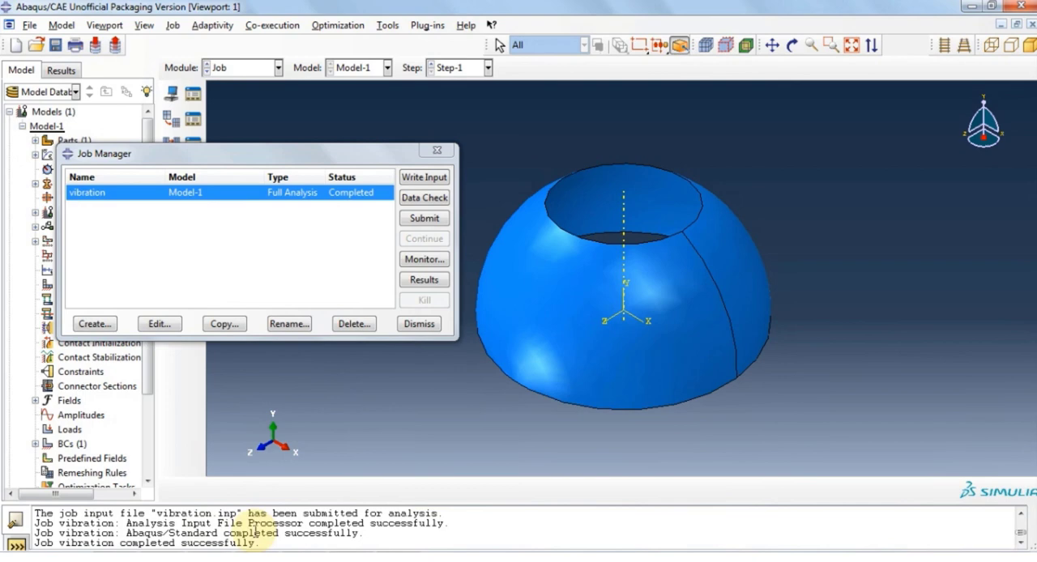
mouse_move(251, 451)
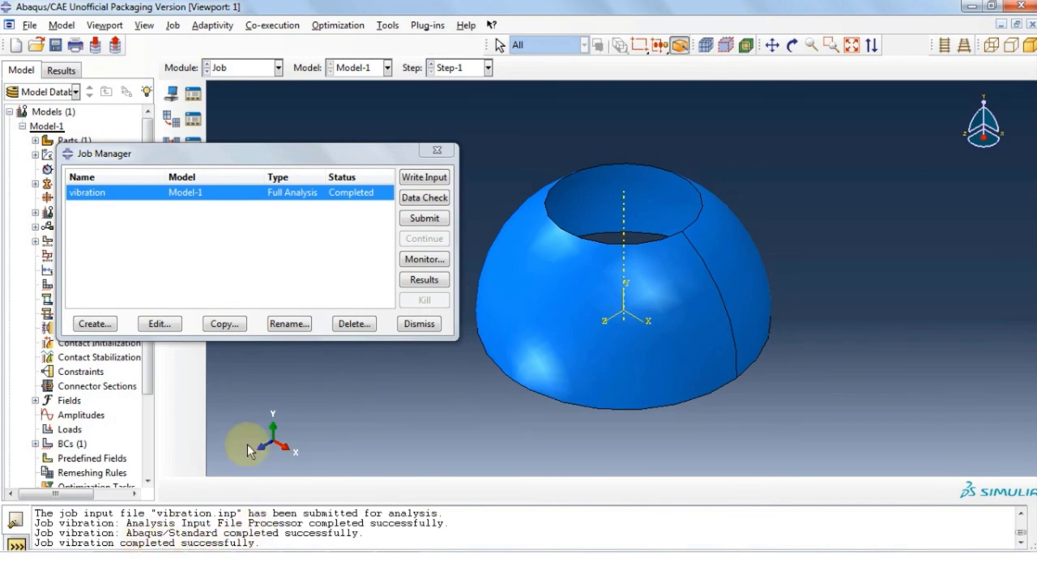
mouse_move(339, 231)
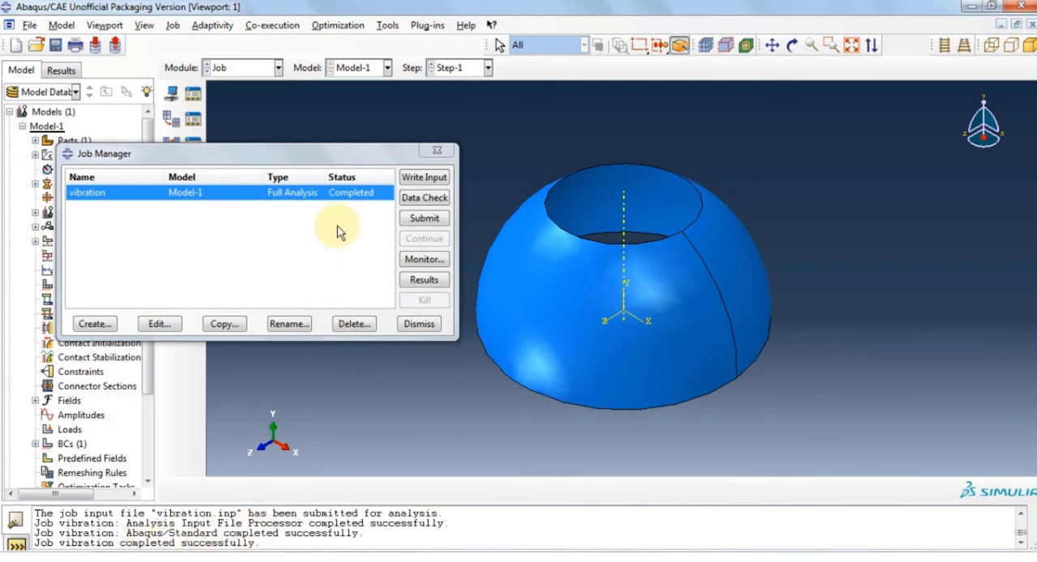
left_click(423, 279)
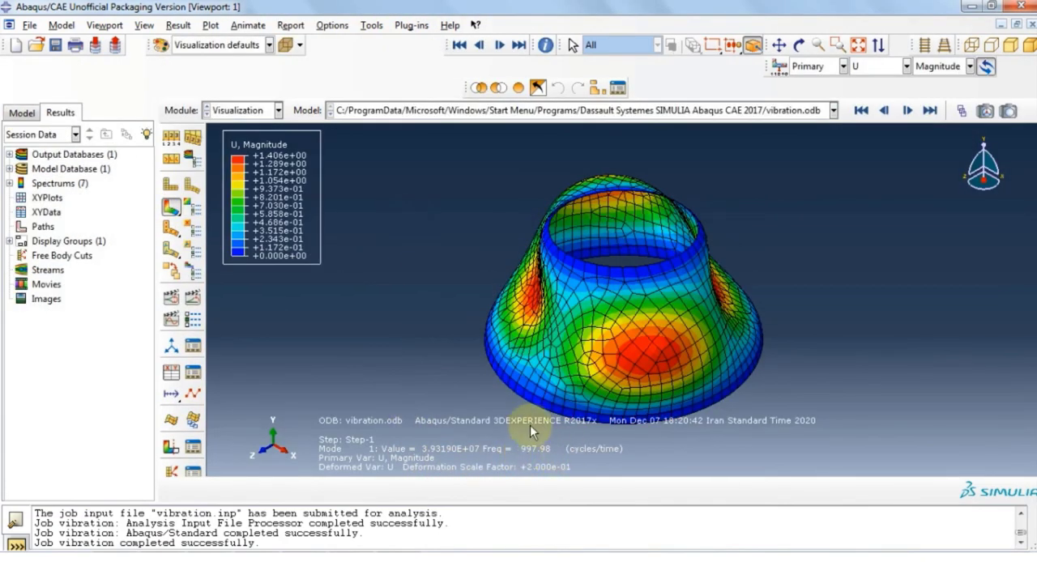
mouse_move(376, 457)
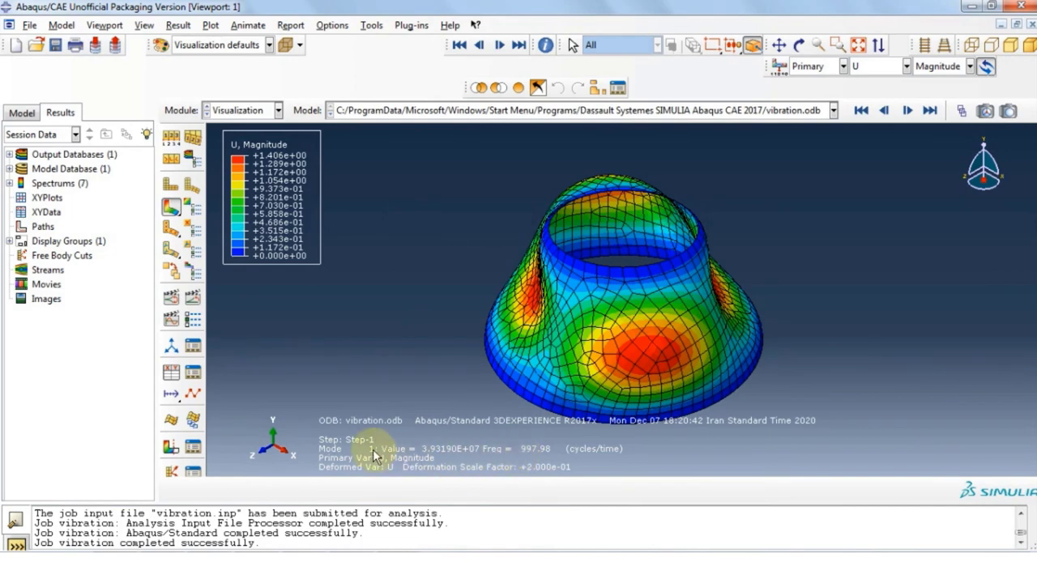
mouse_move(435, 460)
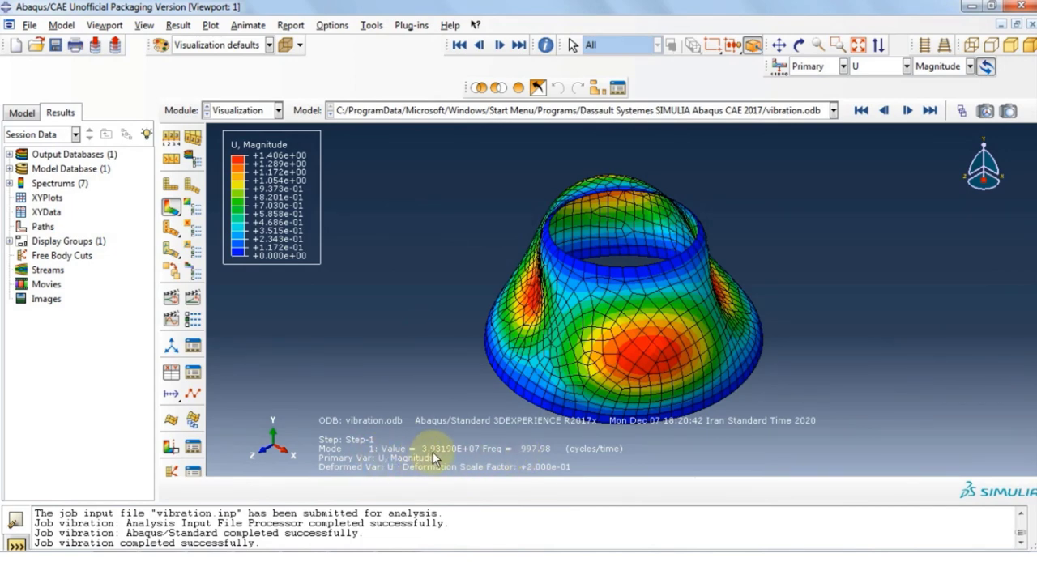
mouse_move(459, 461)
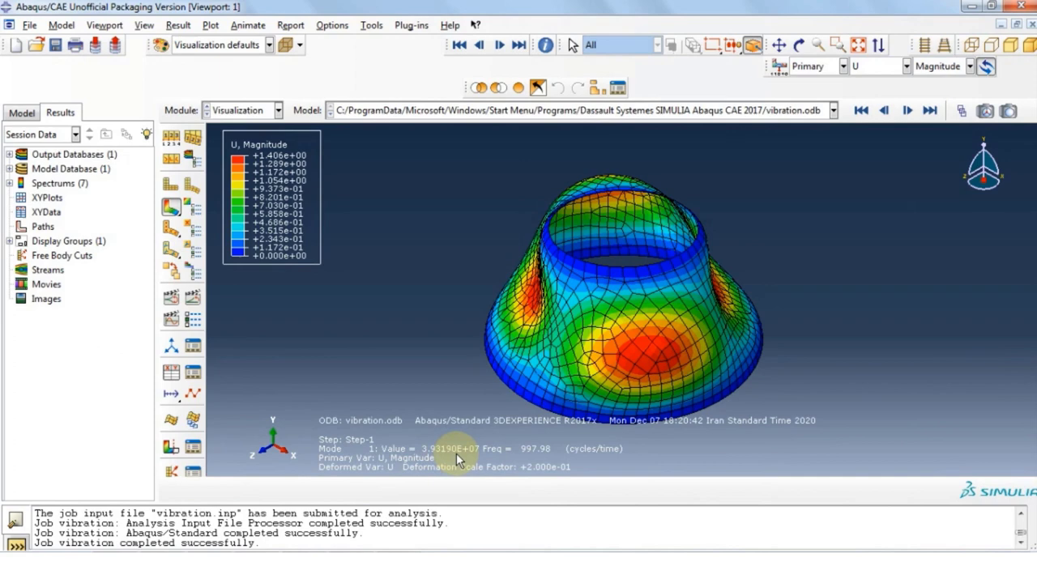
mouse_move(540, 471)
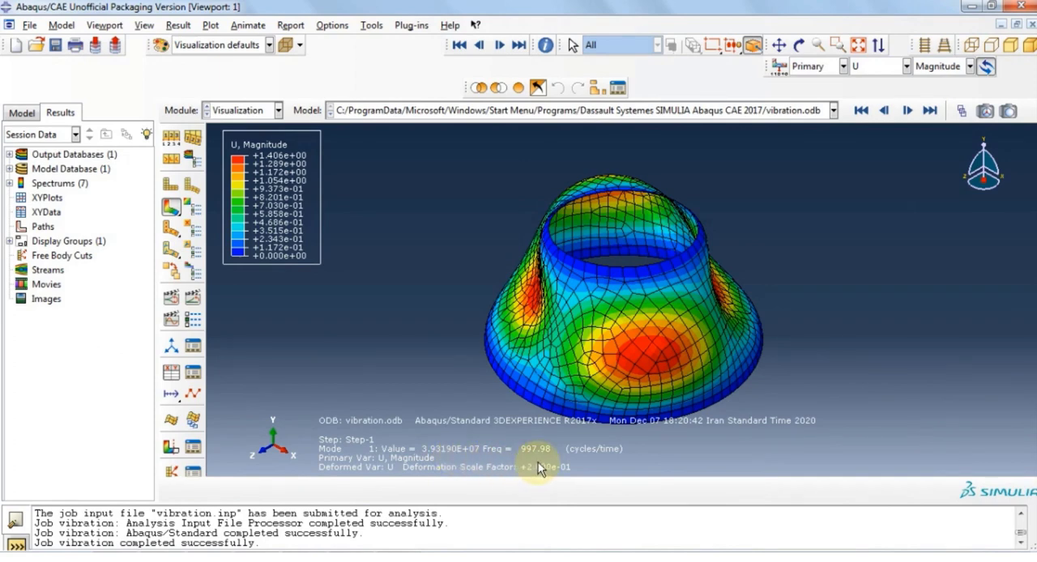
mouse_move(551, 461)
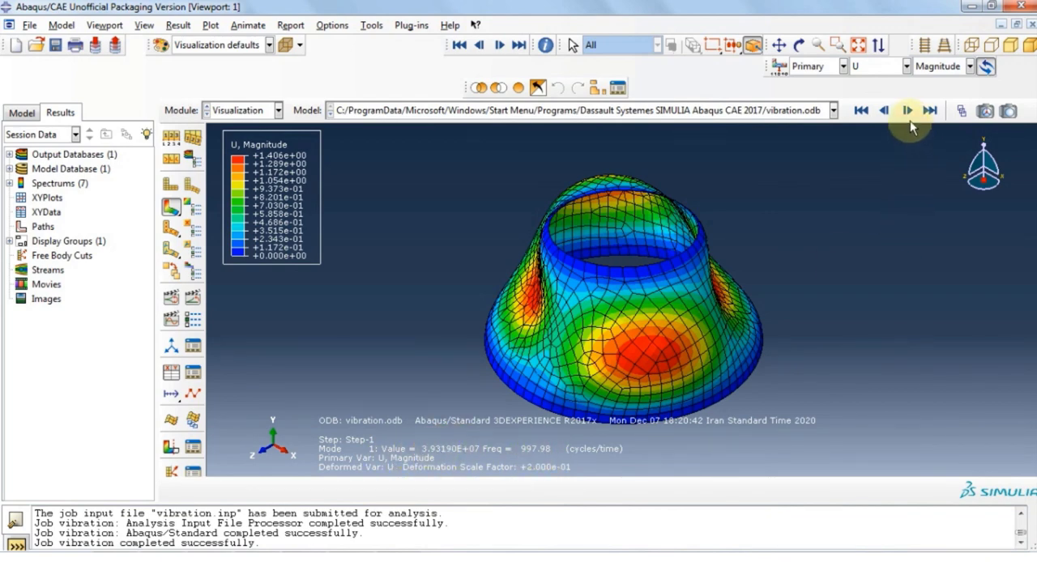
- Step through the next three mode shapes up to about 1085 Hz, animate, then return to mode 1
left_click(907, 111)
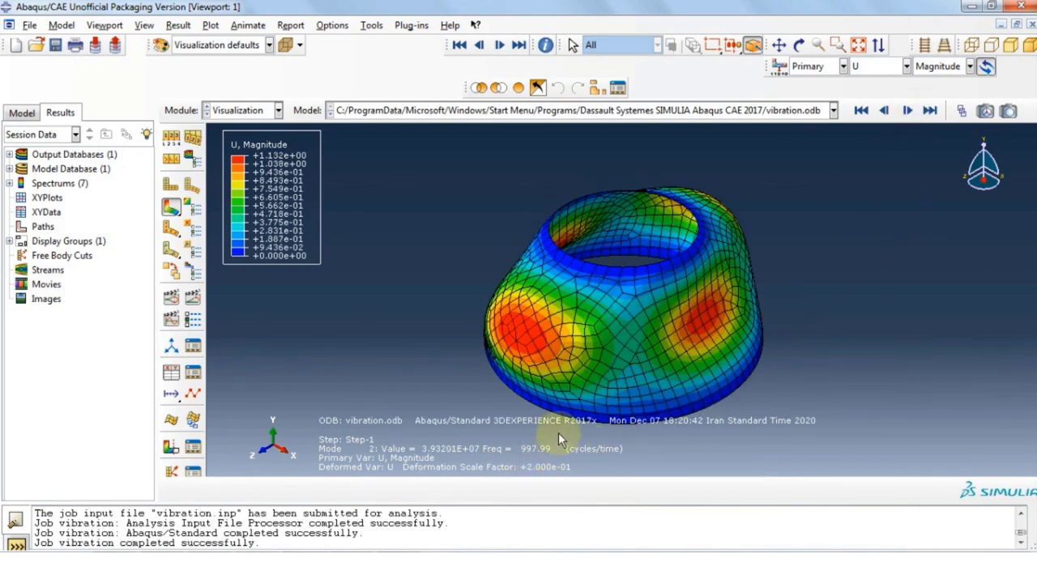
left_click(909, 111)
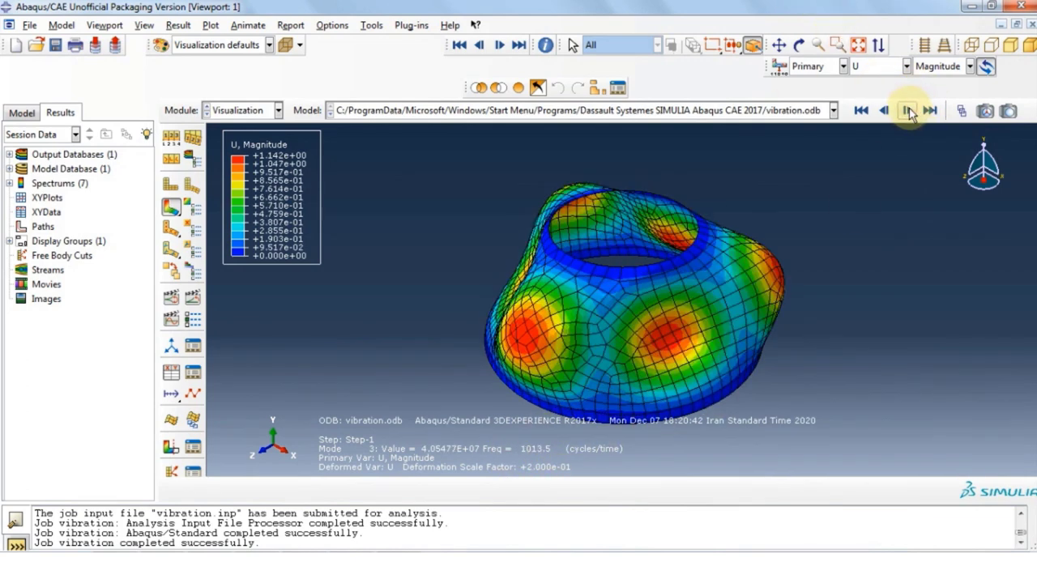
left_click(907, 110)
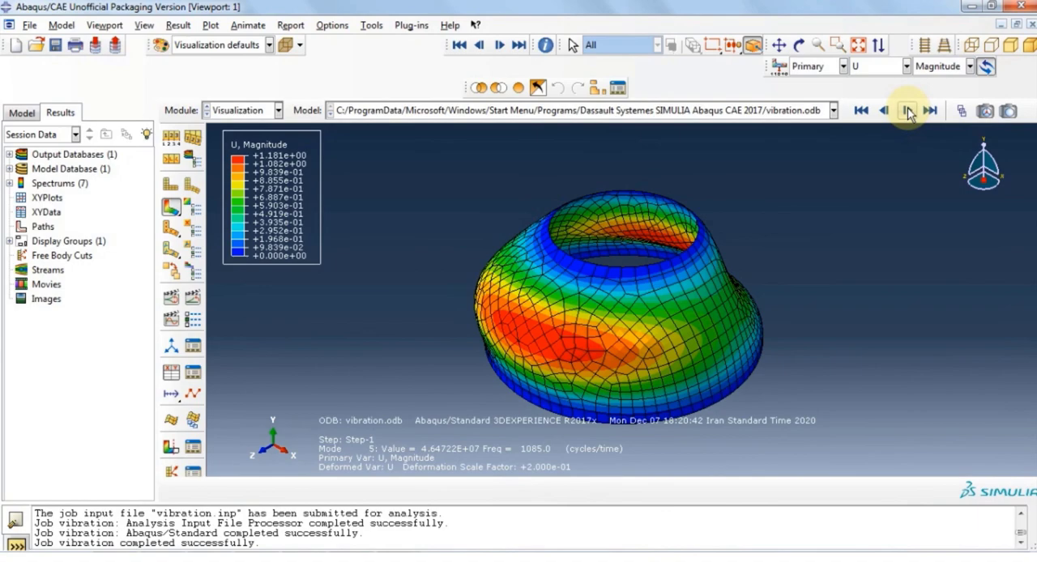
left_click(888, 110)
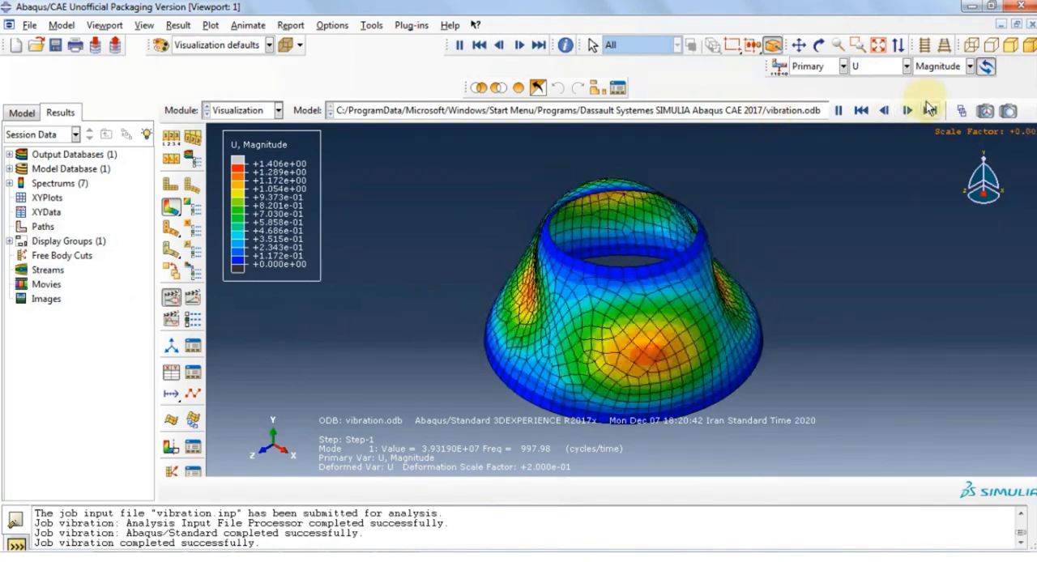
left_click(171, 300)
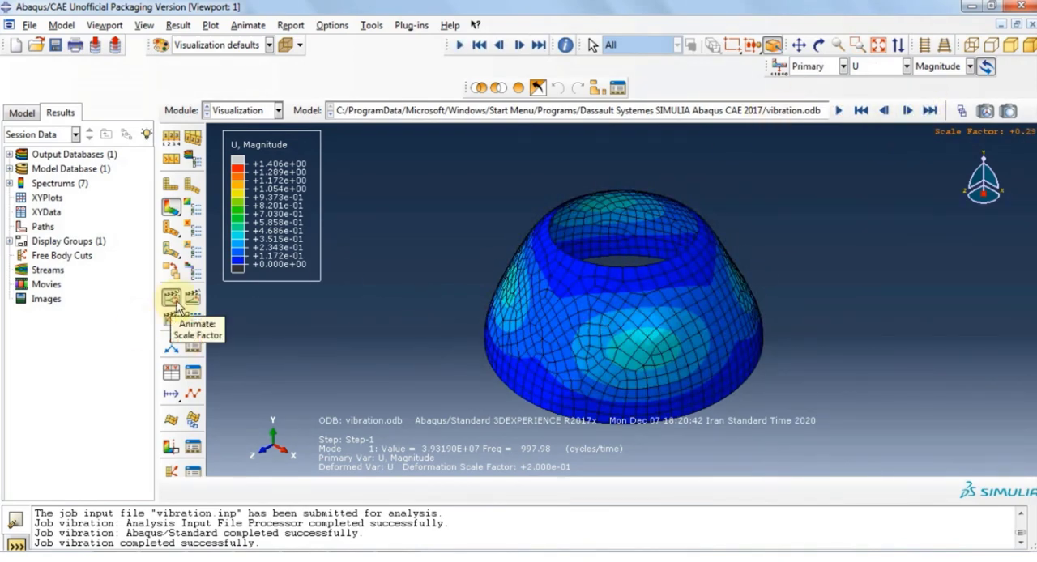
left_click(885, 112)
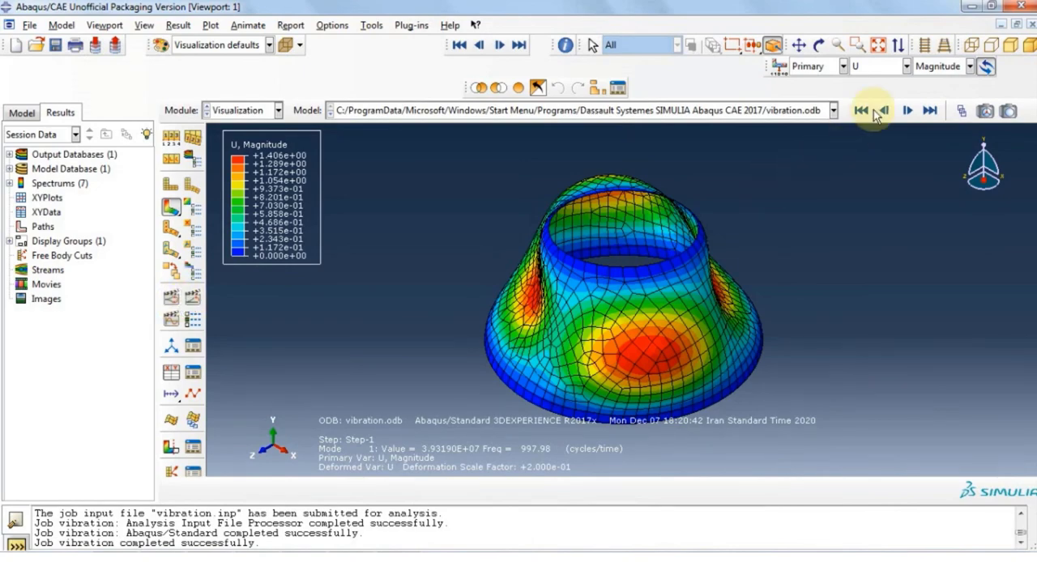